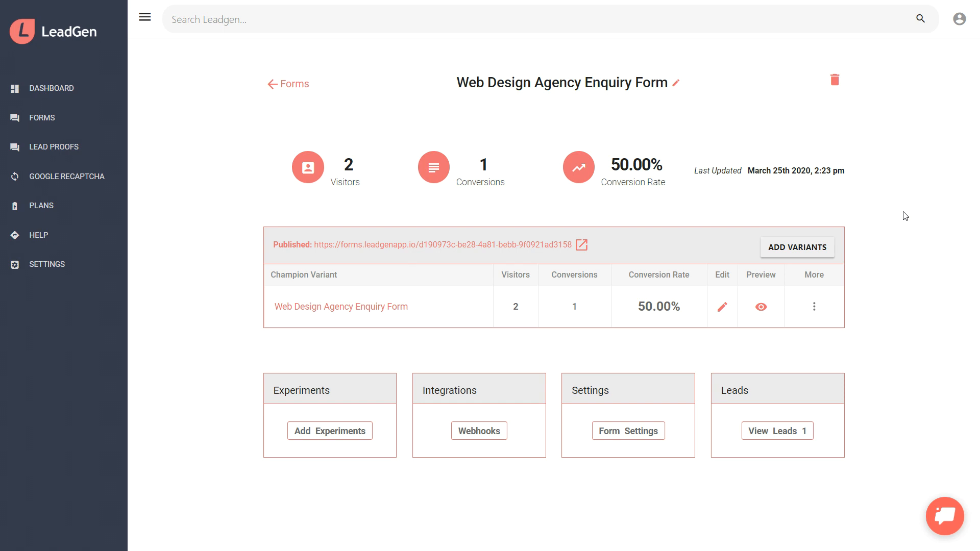
- View the leads list for the Web Design Agency Enquiry Form, showing its one Landing Page Design lead
{"action": "left_click", "coordinate": [777, 431]}
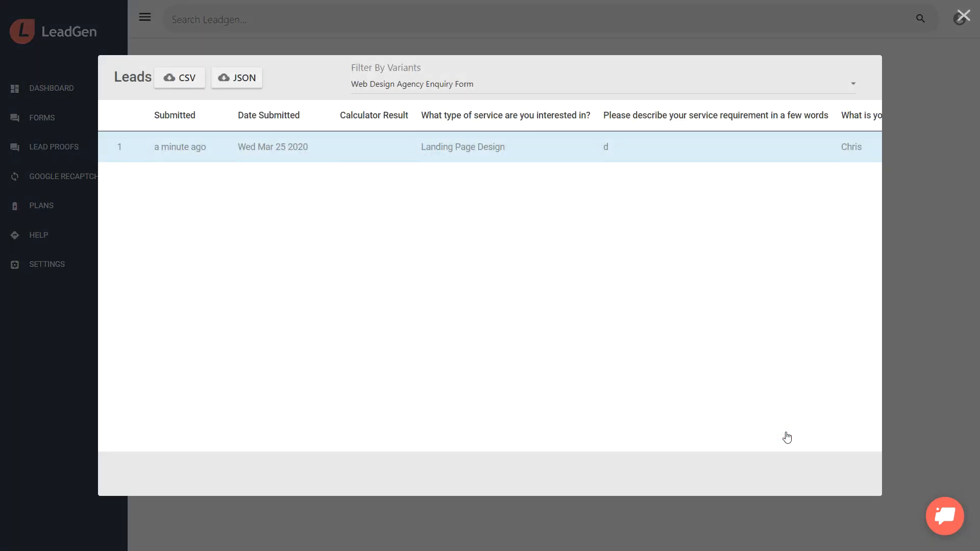
{"action": "mouse_move", "coordinate": [727, 146]}
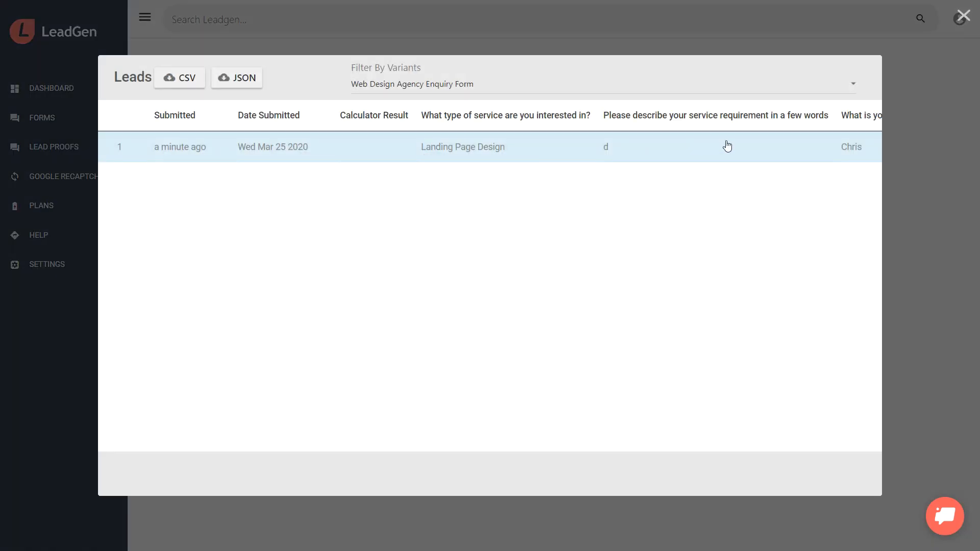
{"action": "mouse_move", "coordinate": [853, 159]}
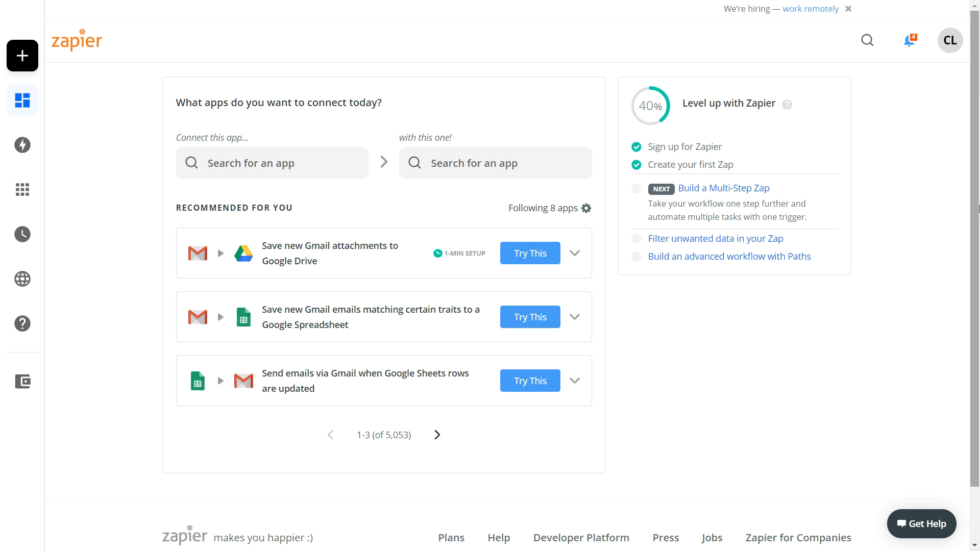
{"action": "mouse_move", "coordinate": [176, 20]}
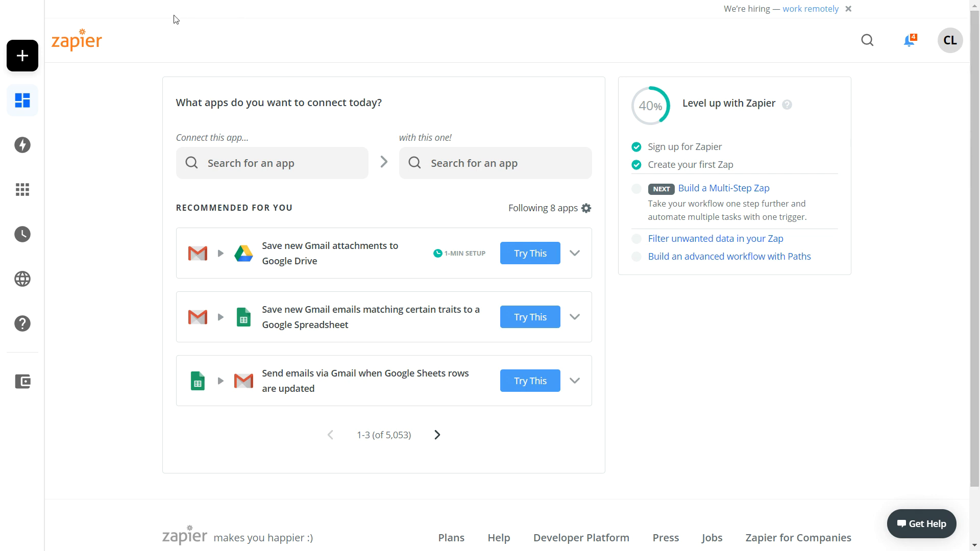
- Start a new zap and choose Leadgen as its trigger app
{"action": "left_click", "coordinate": [22, 55]}
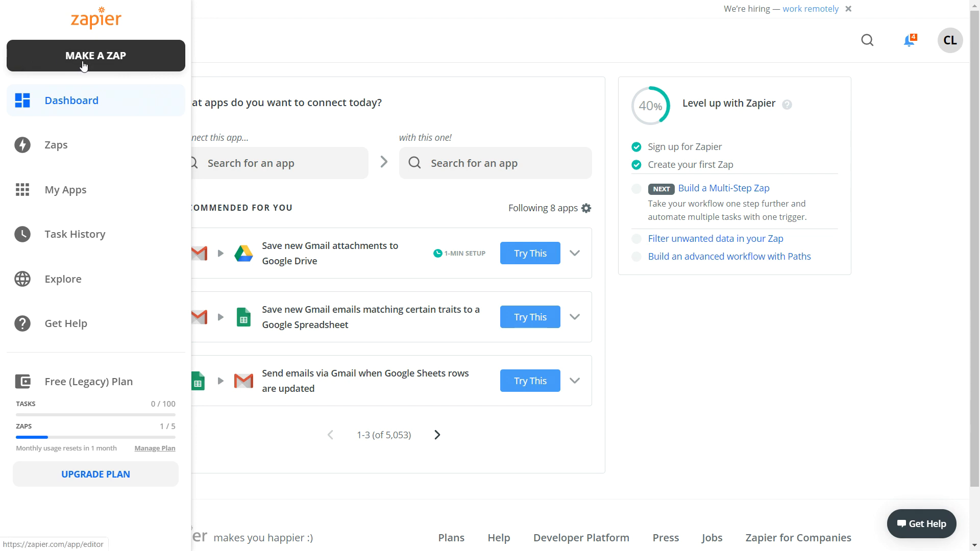
{"action": "left_click", "coordinate": [94, 55]}
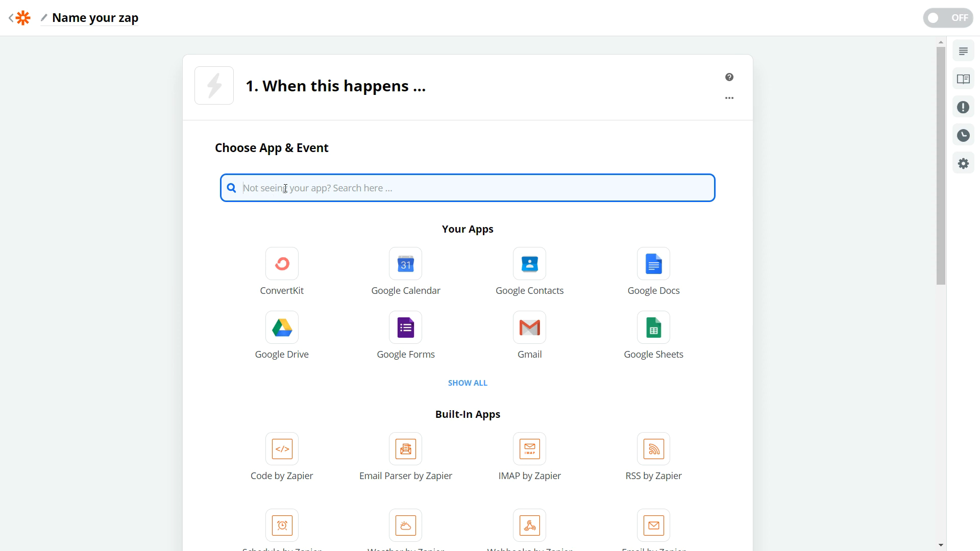
{"action": "left_click", "coordinate": [466, 188]}
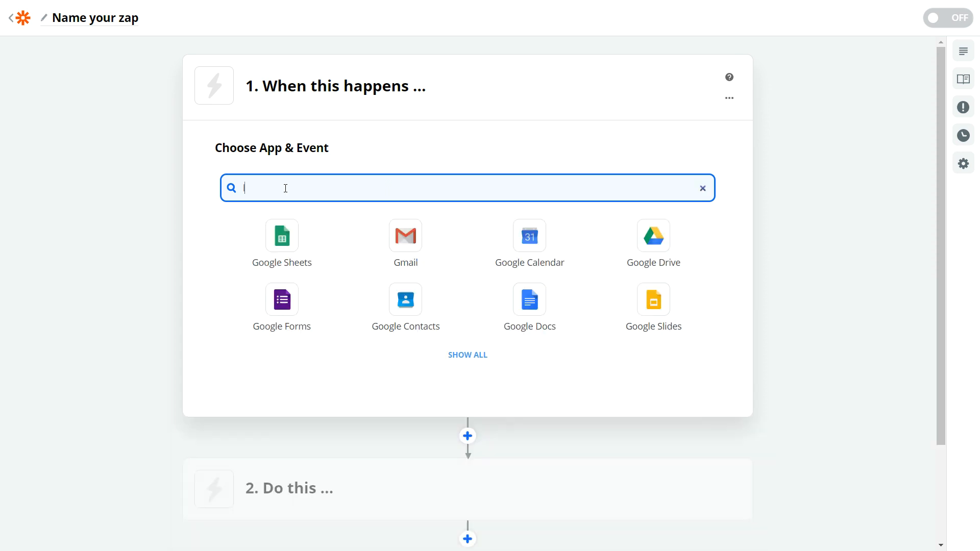
{"action": "type", "text": "leadgen"}
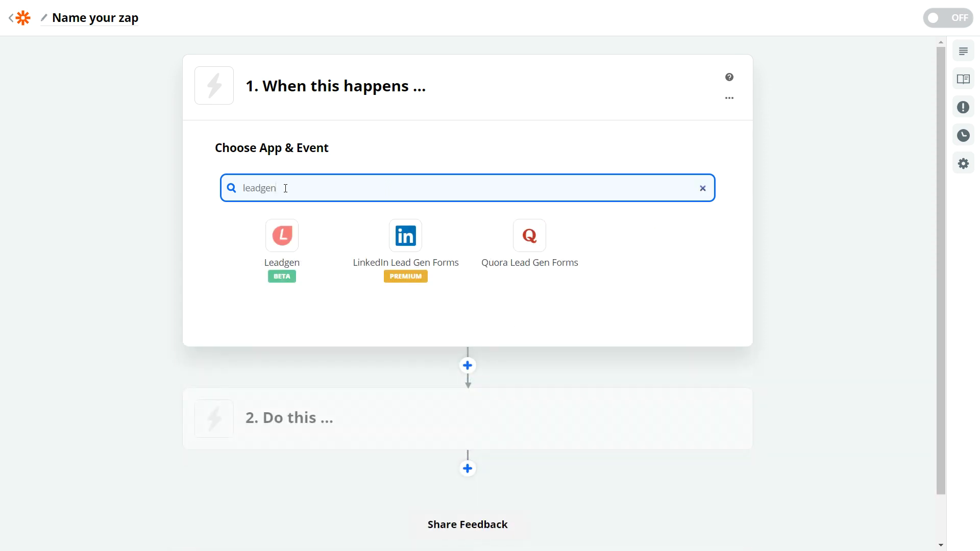
{"action": "left_click", "coordinate": [282, 236]}
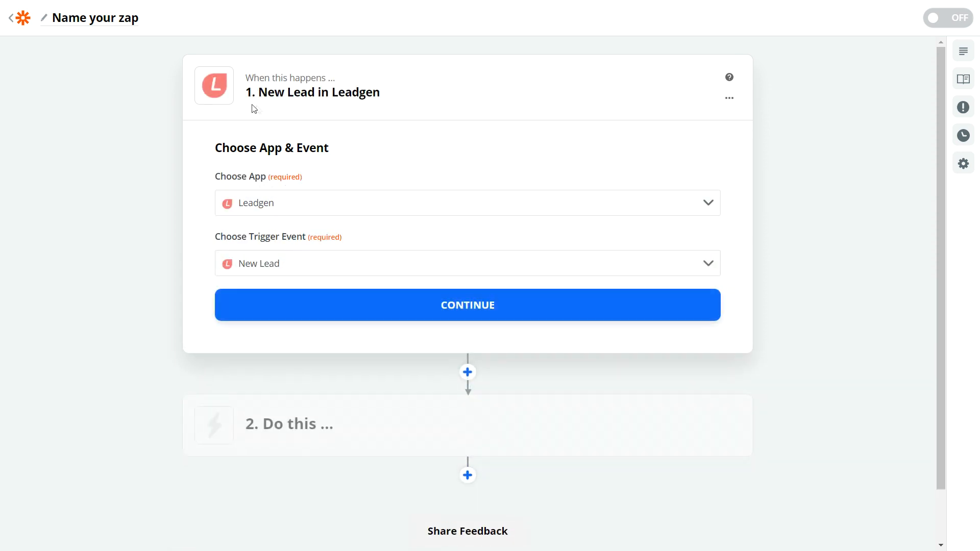
{"action": "mouse_move", "coordinate": [243, 227]}
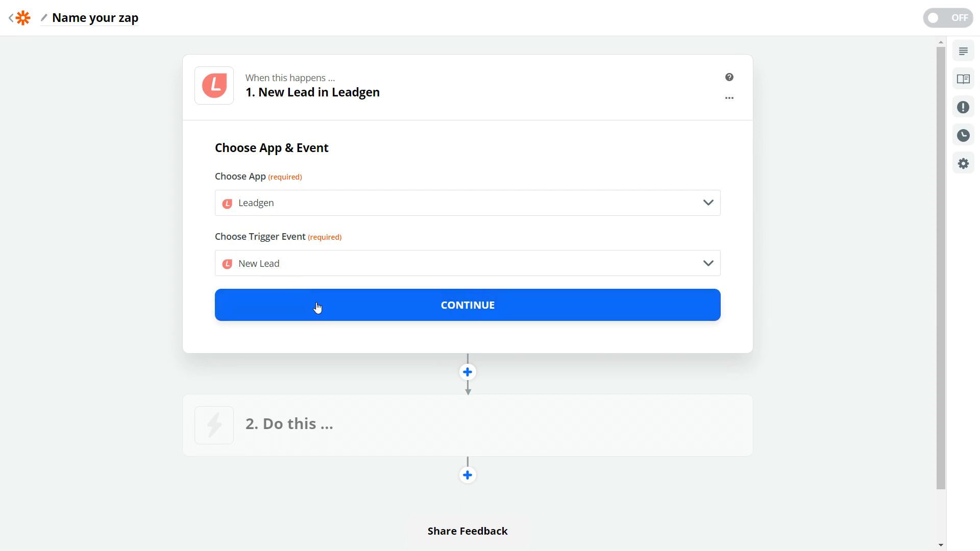
{"action": "mouse_move", "coordinate": [522, 286]}
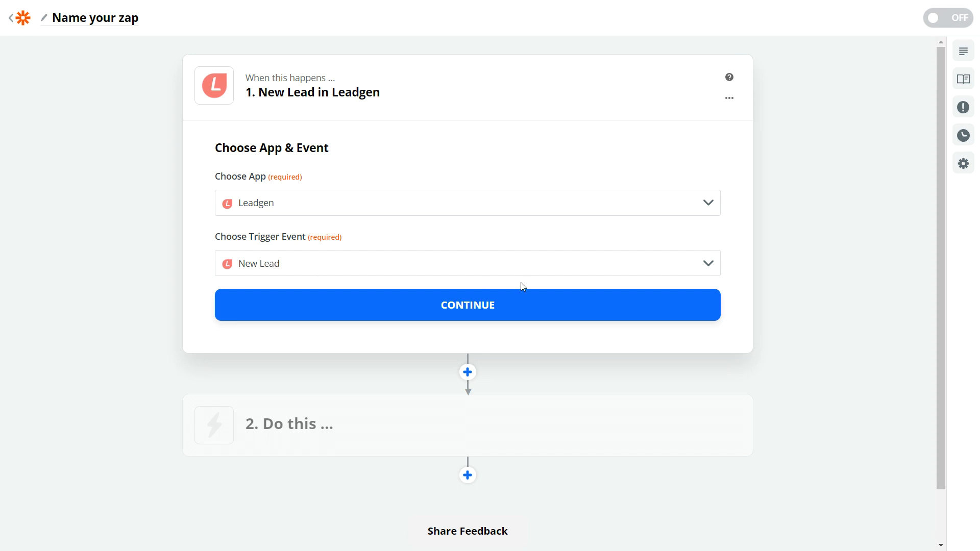
- Choose New Lead as the Leadgen trigger event
{"action": "left_click", "coordinate": [467, 262]}
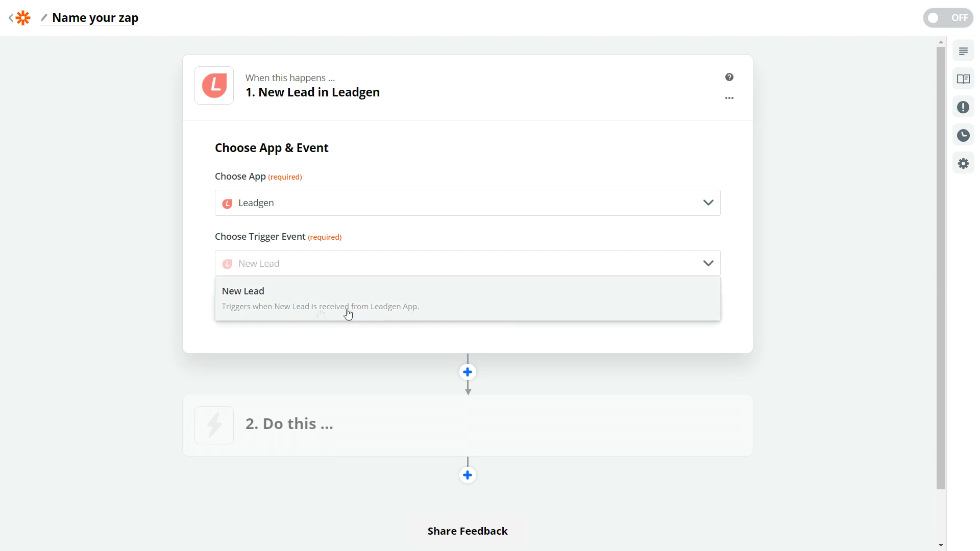
{"action": "left_click", "coordinate": [243, 291]}
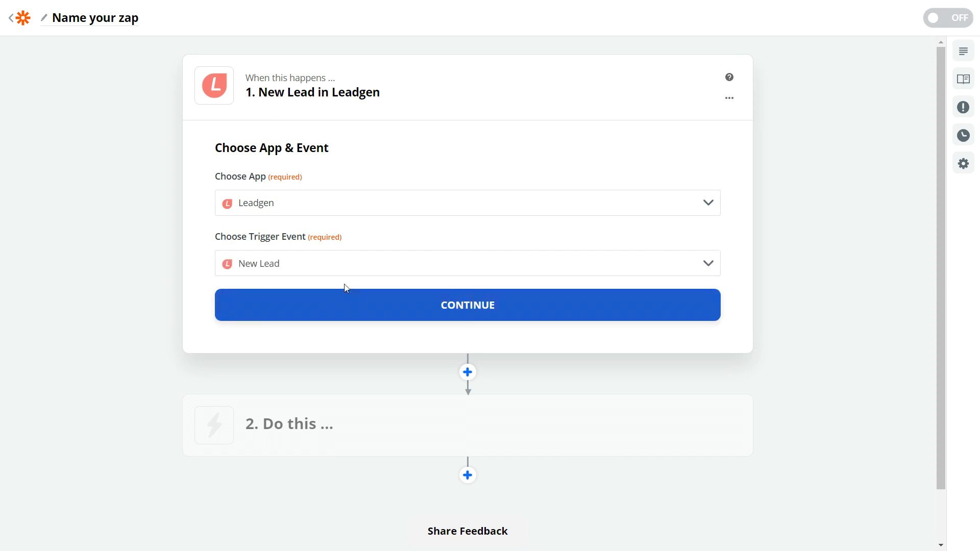
{"action": "mouse_move", "coordinate": [317, 322]}
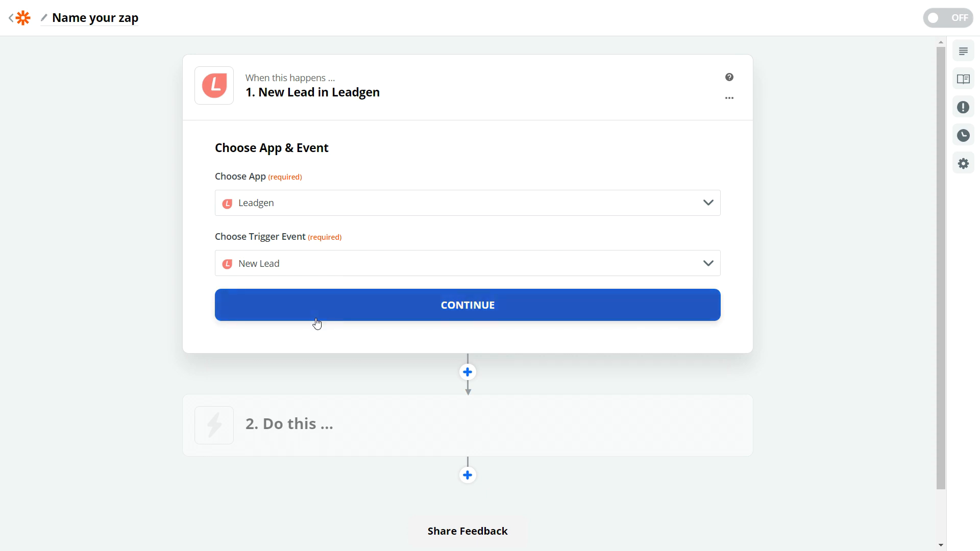
{"action": "mouse_move", "coordinate": [322, 308]}
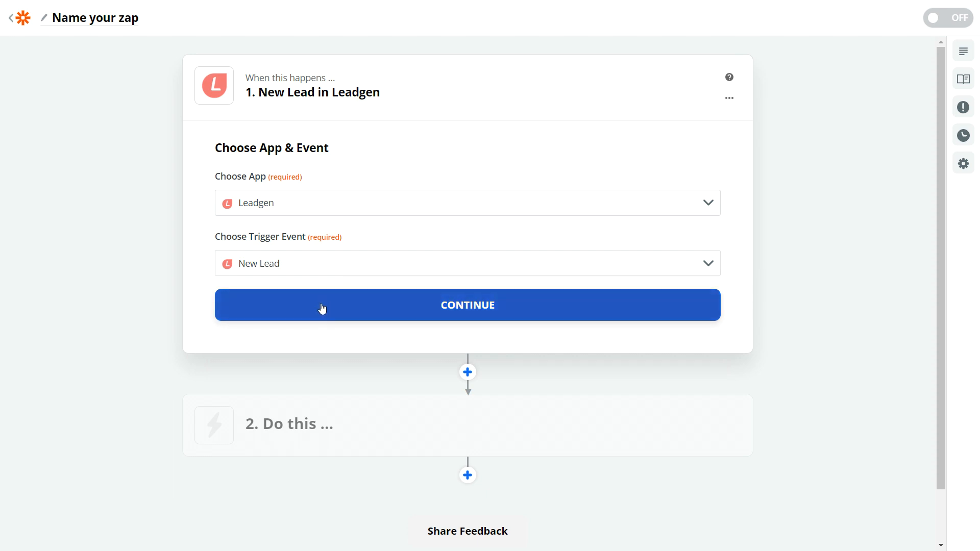
- Sign in and connect the Leadgen account to the trigger
{"action": "left_click", "coordinate": [466, 305]}
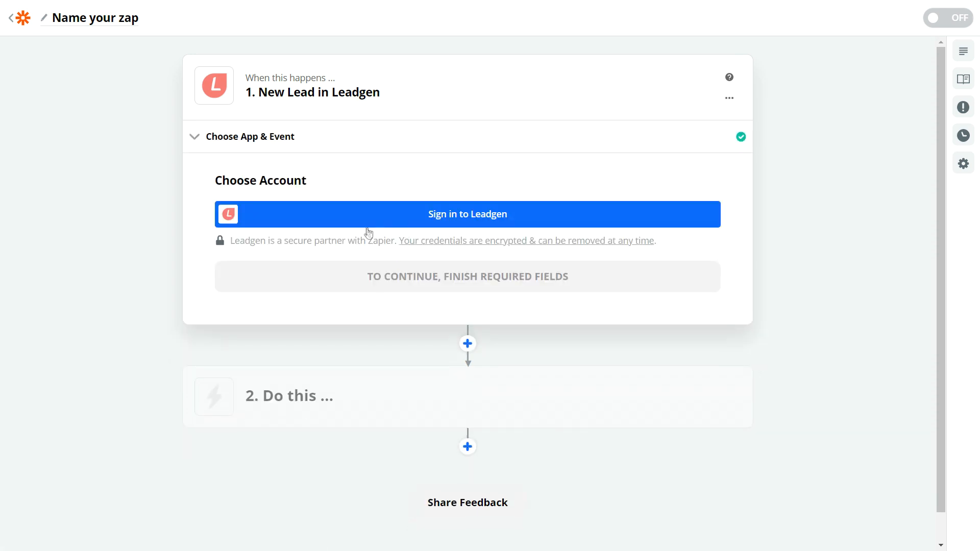
{"action": "left_click", "coordinate": [466, 213]}
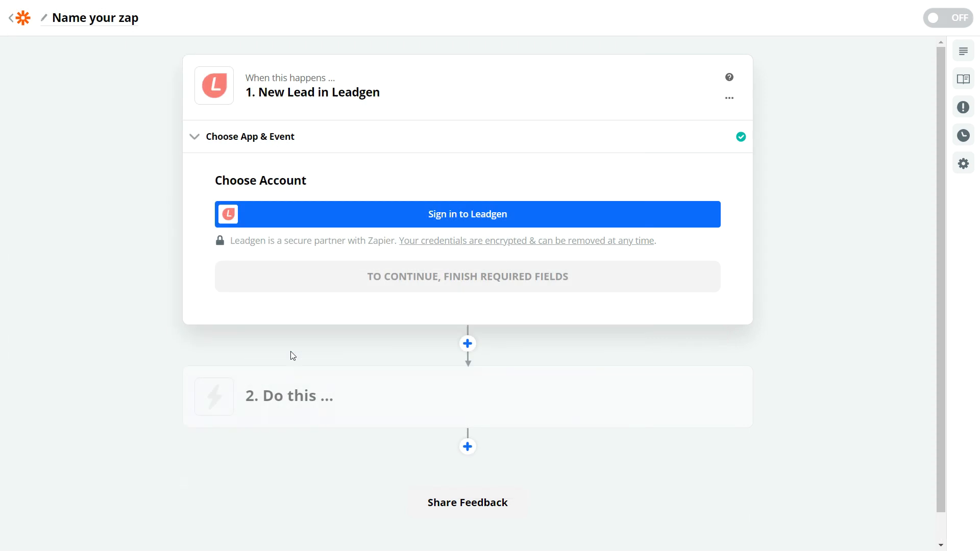
{"action": "left_click", "coordinate": [467, 213]}
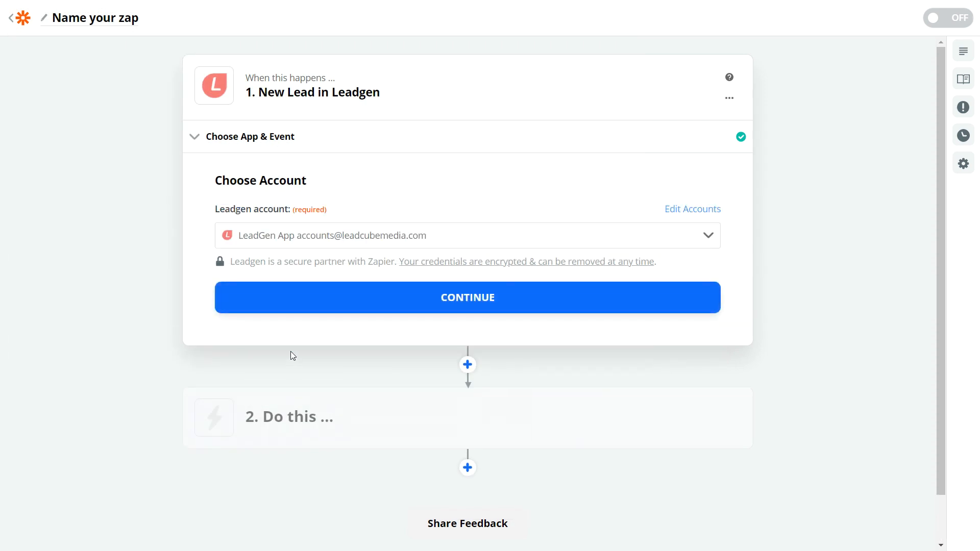
{"action": "left_click", "coordinate": [466, 297]}
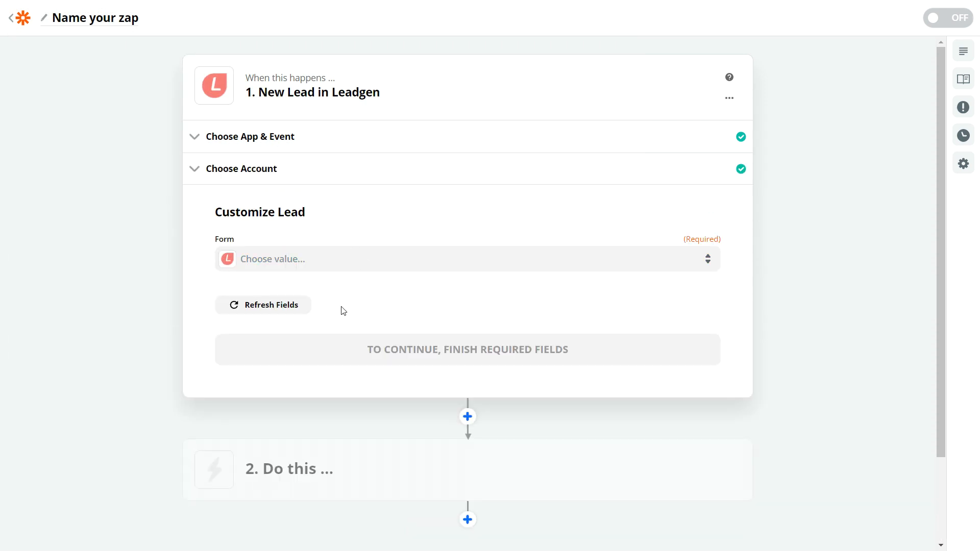
- Have the trigger watch the Web Design Agency Enquiry Form
{"action": "left_click", "coordinate": [466, 258]}
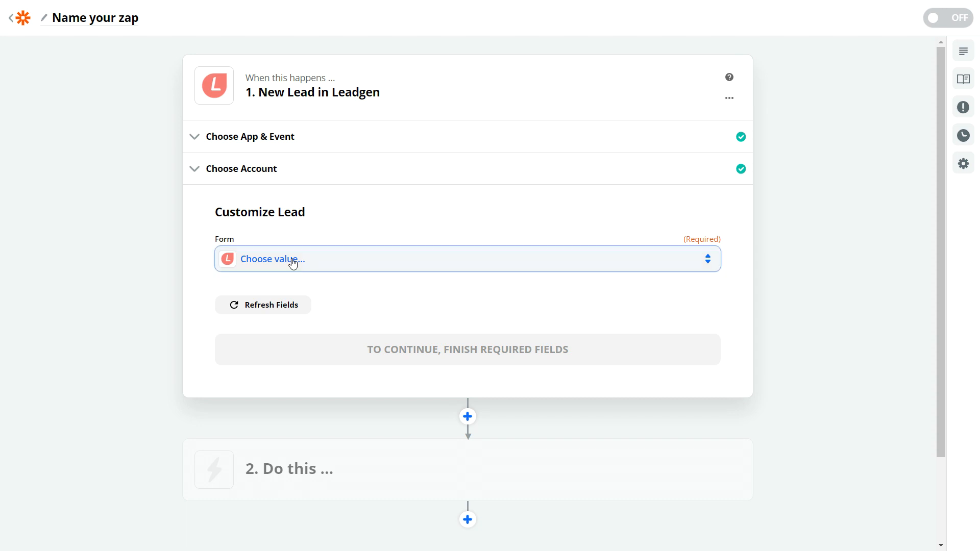
{"action": "left_click", "coordinate": [466, 258]}
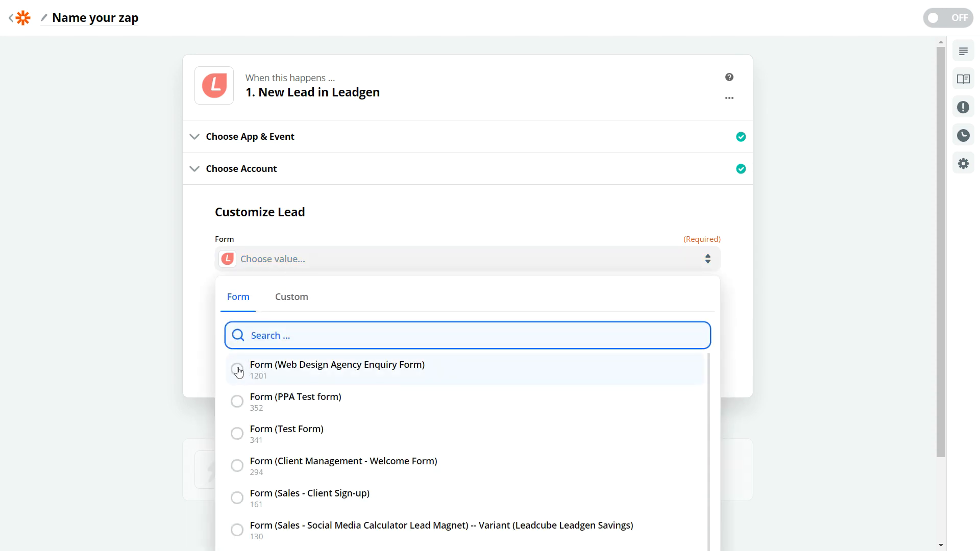
{"action": "left_click", "coordinate": [337, 366]}
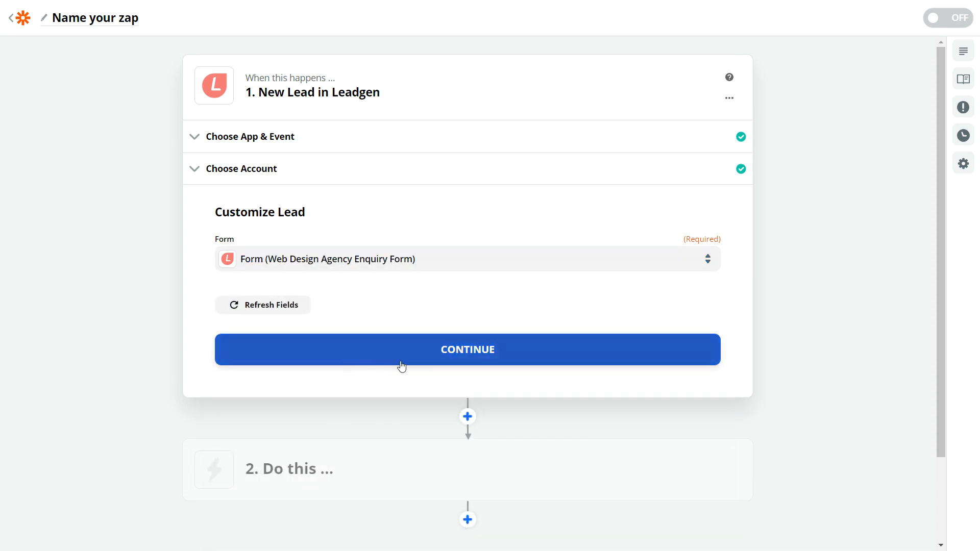
- Test the trigger, review the pulled Lead A sample data, and collapse the Find Data section
{"action": "left_click", "coordinate": [467, 349]}
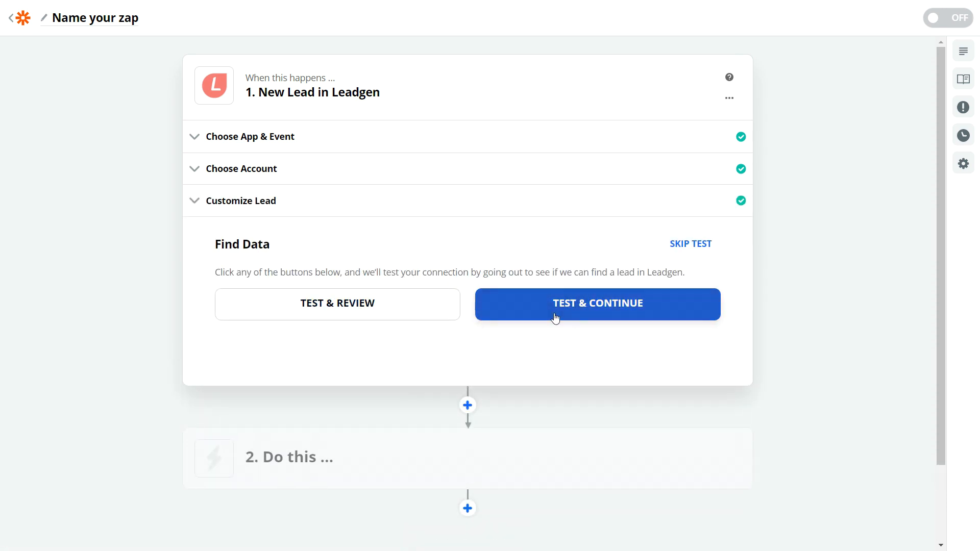
{"action": "left_click", "coordinate": [595, 304]}
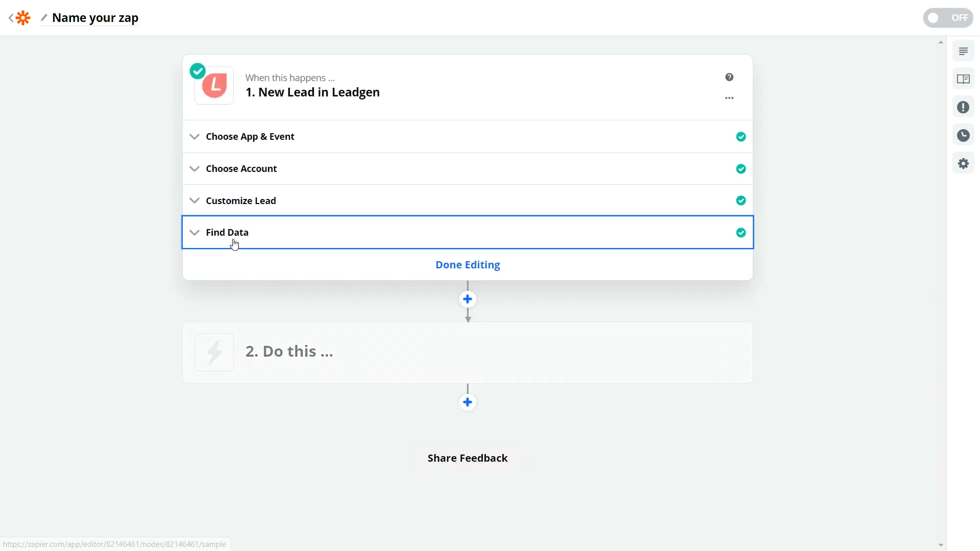
{"action": "left_click", "coordinate": [226, 233]}
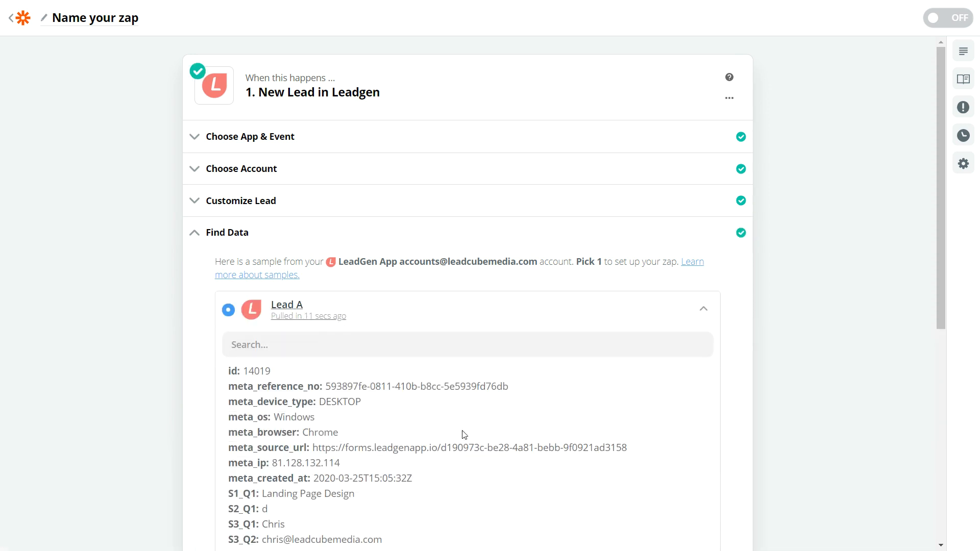
{"action": "scroll", "scroll_direction": "down", "scroll_amount": 3}
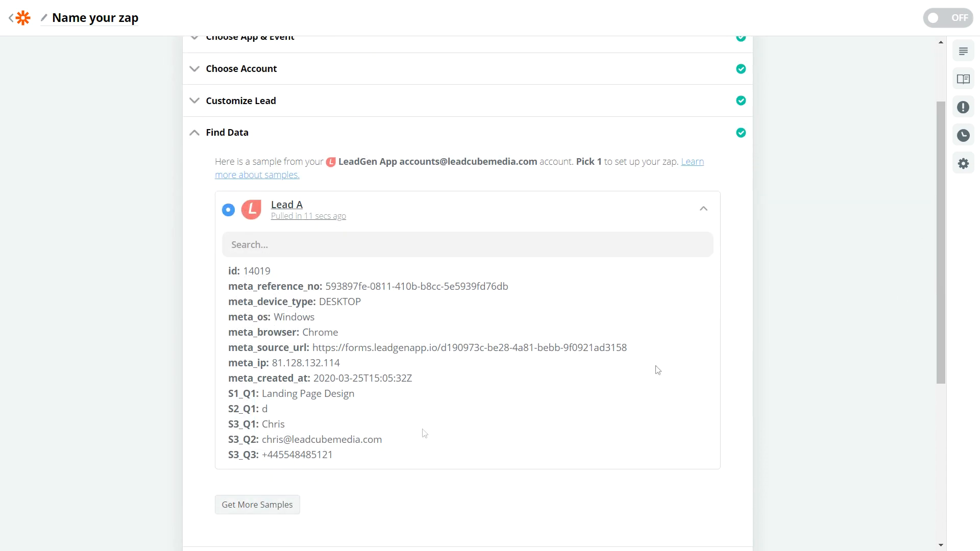
{"action": "double_click", "coordinate": [269, 423]}
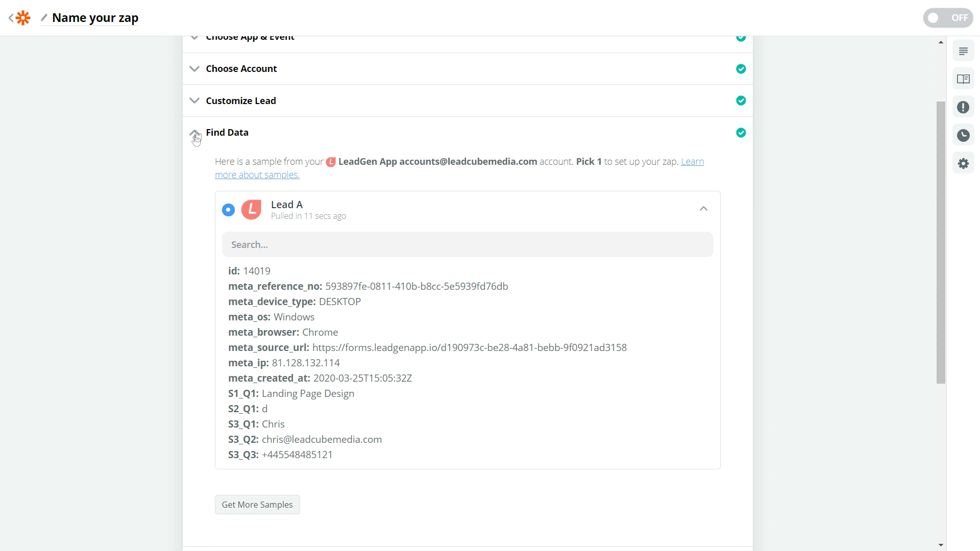
{"action": "left_click", "coordinate": [224, 132]}
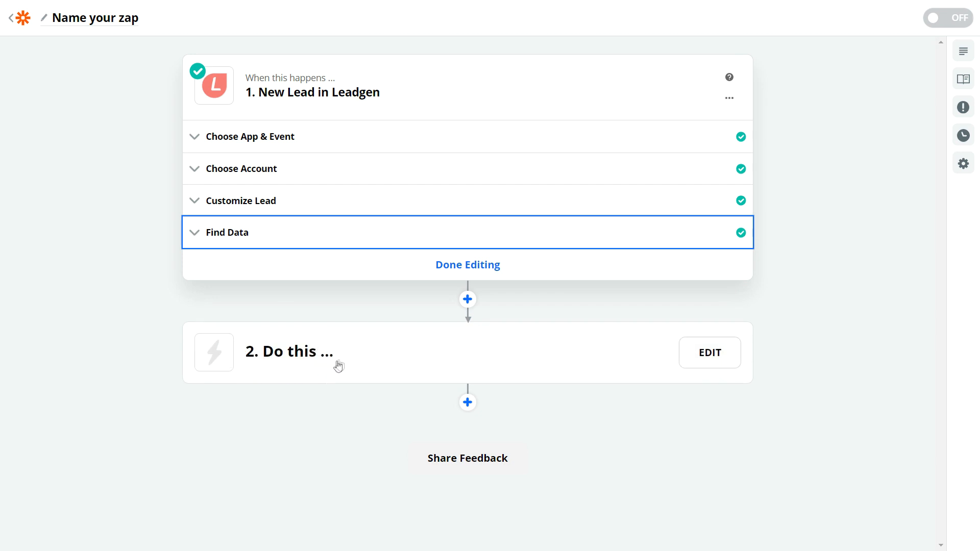
{"action": "mouse_move", "coordinate": [317, 354]}
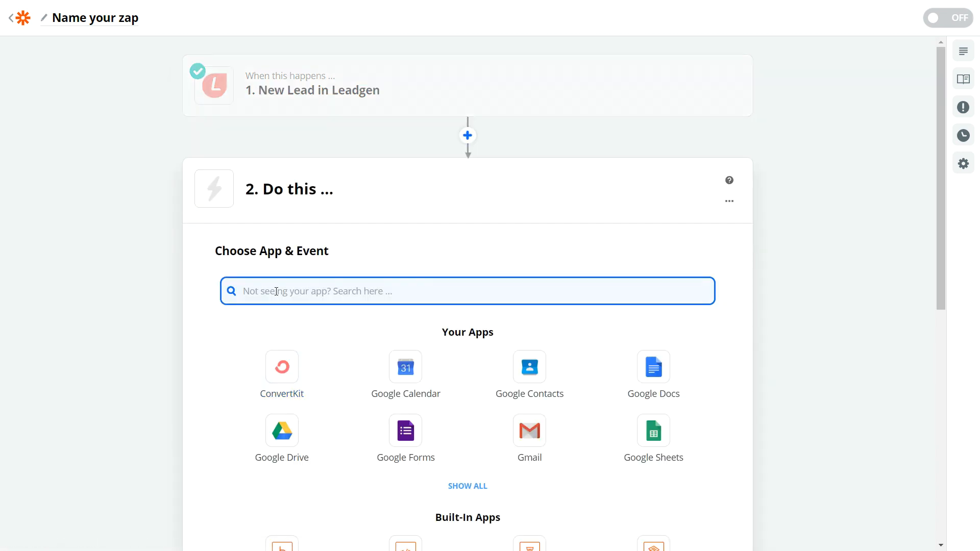
- Make ConvertKit the action app with the Add Subscriber to Sequence event
{"action": "type", "text": "con"}
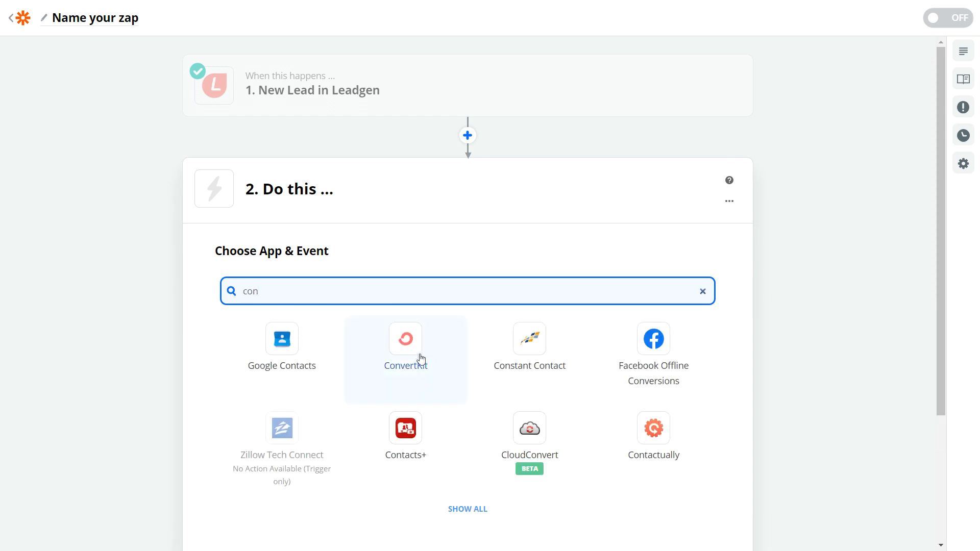
{"action": "left_click", "coordinate": [405, 347]}
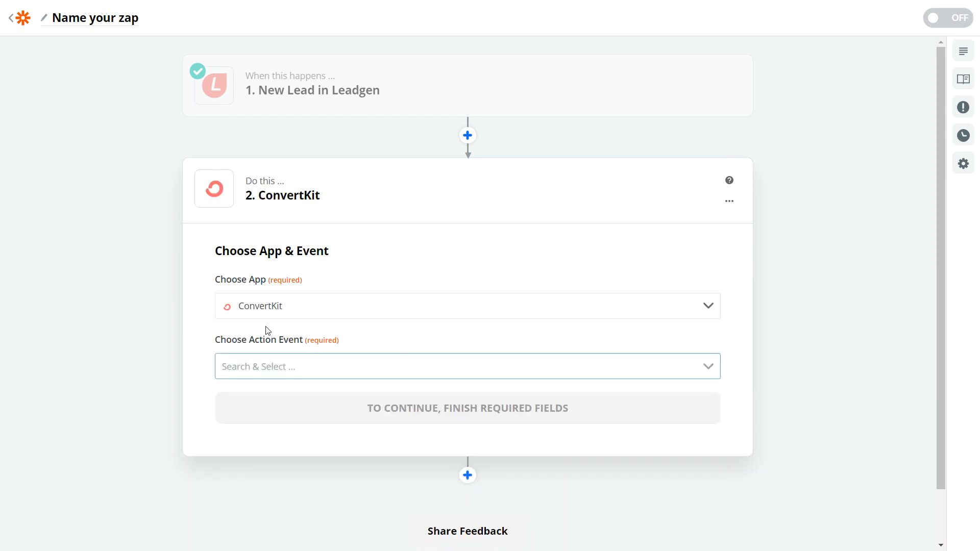
{"action": "mouse_move", "coordinate": [253, 289]}
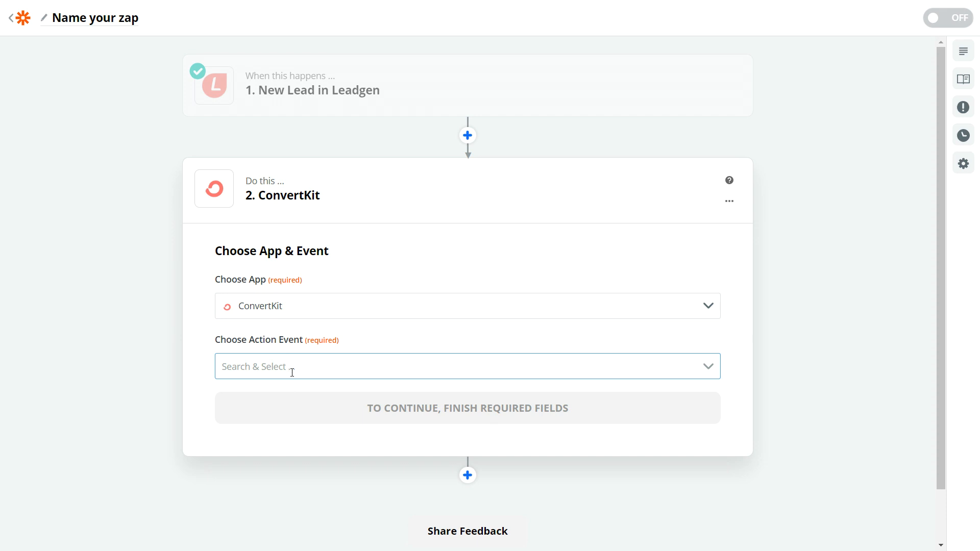
{"action": "mouse_move", "coordinate": [714, 373]}
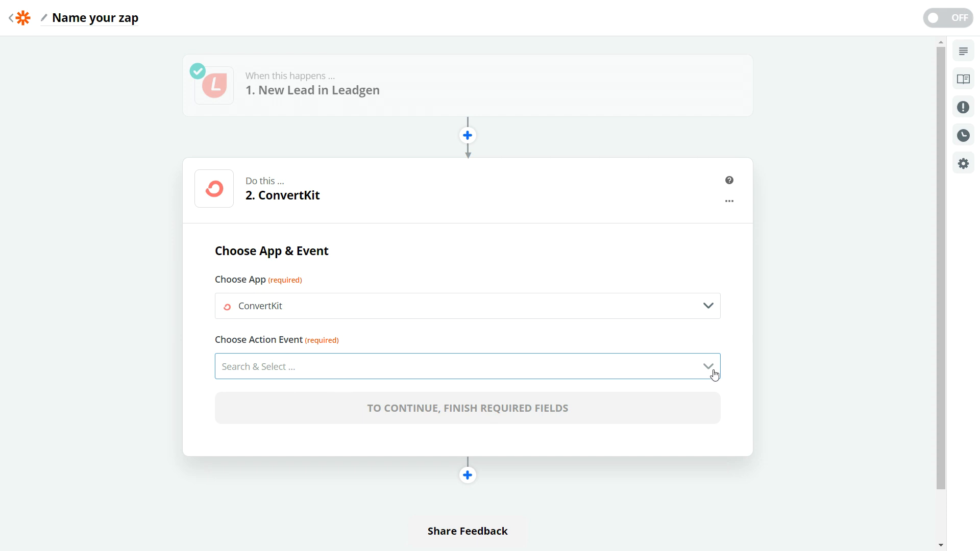
{"action": "mouse_move", "coordinate": [214, 345]}
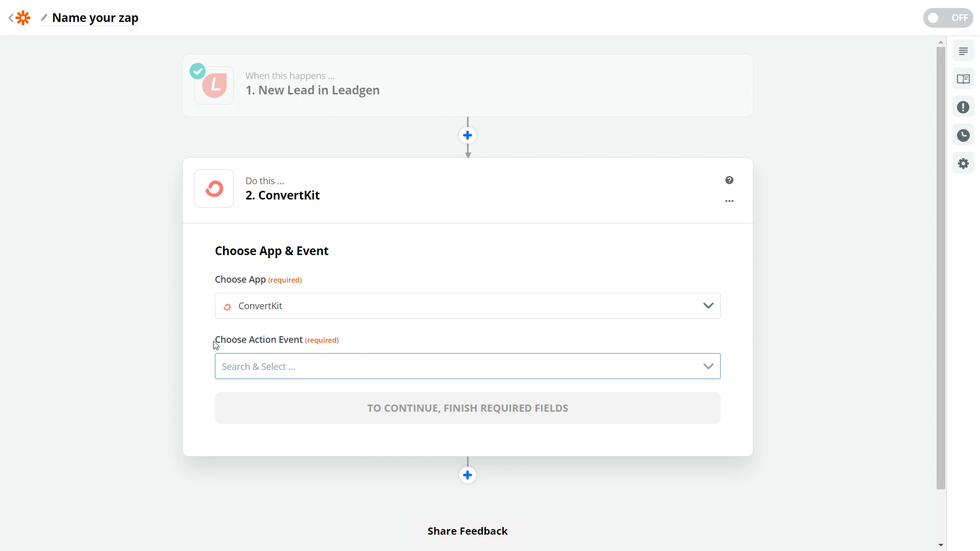
{"action": "left_click", "coordinate": [466, 366]}
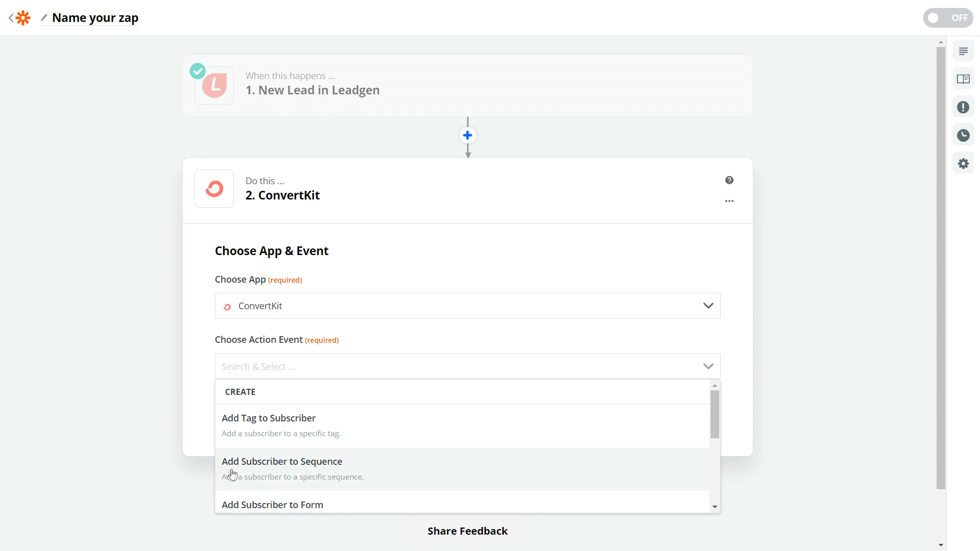
{"action": "left_click", "coordinate": [281, 462]}
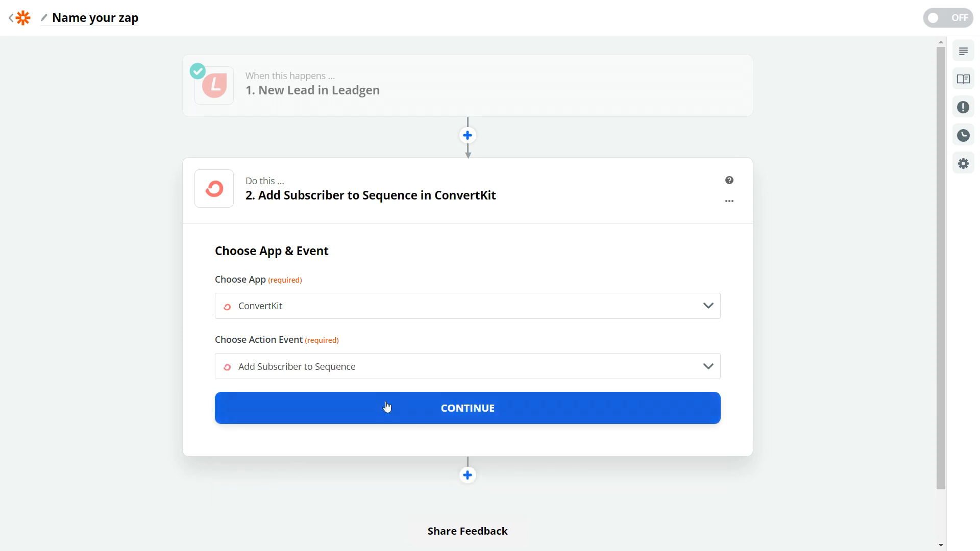
{"action": "left_click", "coordinate": [466, 408]}
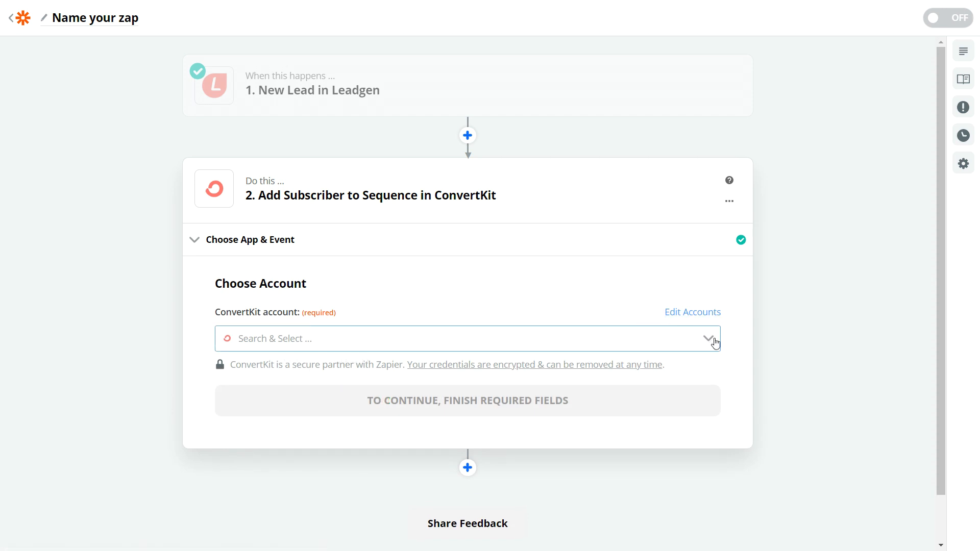
- Use the existing connected ConvertKit account for the action step
{"action": "left_click", "coordinate": [466, 337]}
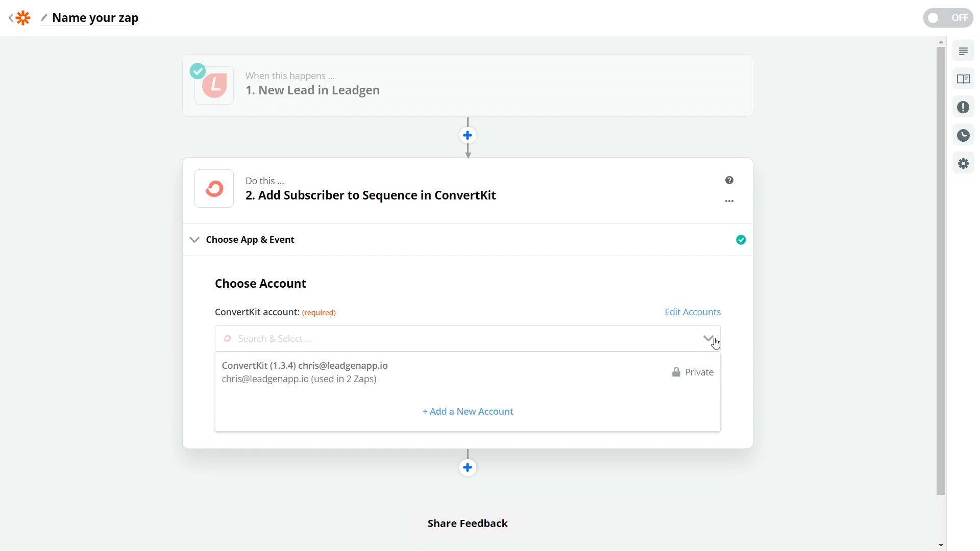
{"action": "left_click", "coordinate": [304, 366]}
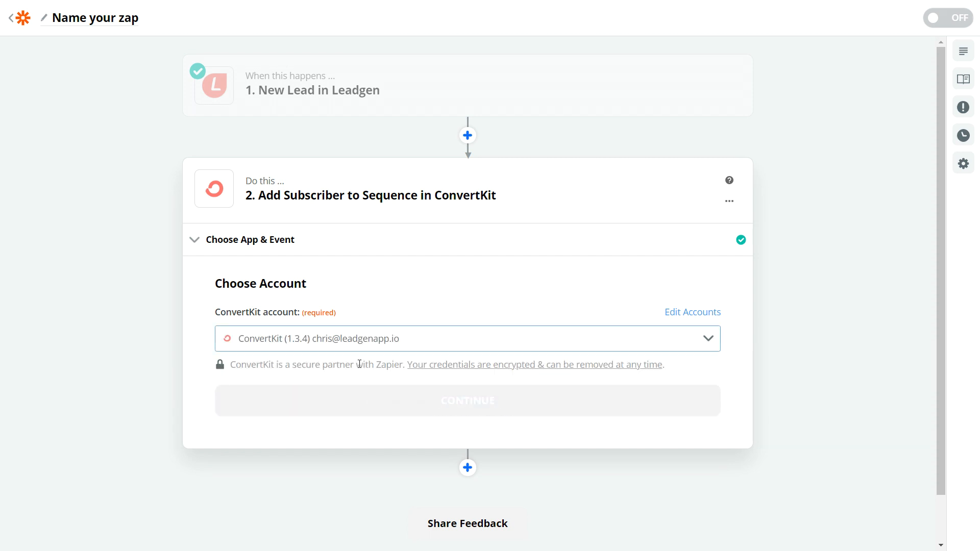
{"action": "left_click", "coordinate": [467, 401]}
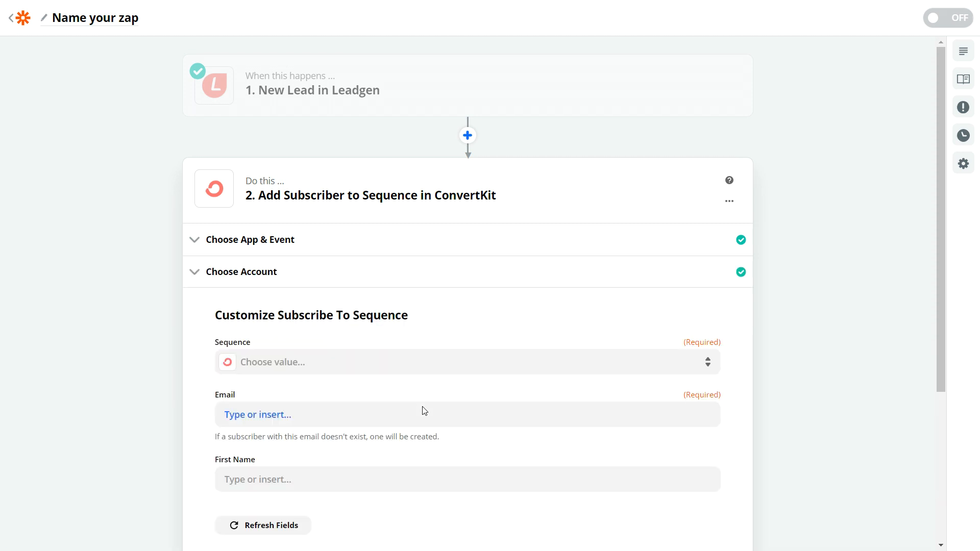
- Target the LeadGen Test list sequence in ConvertKit
{"action": "left_click", "coordinate": [466, 361]}
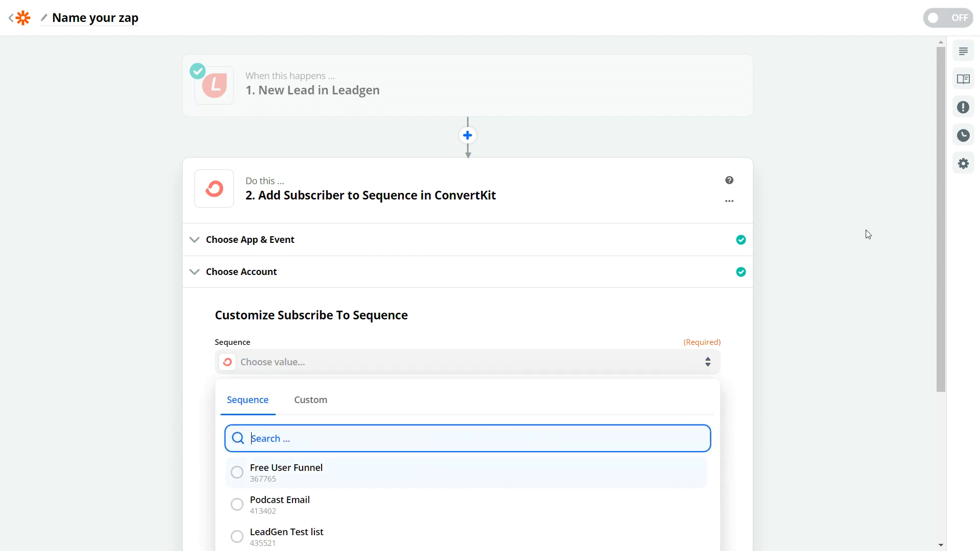
{"action": "scroll", "scroll_direction": "down", "scroll_amount": 3}
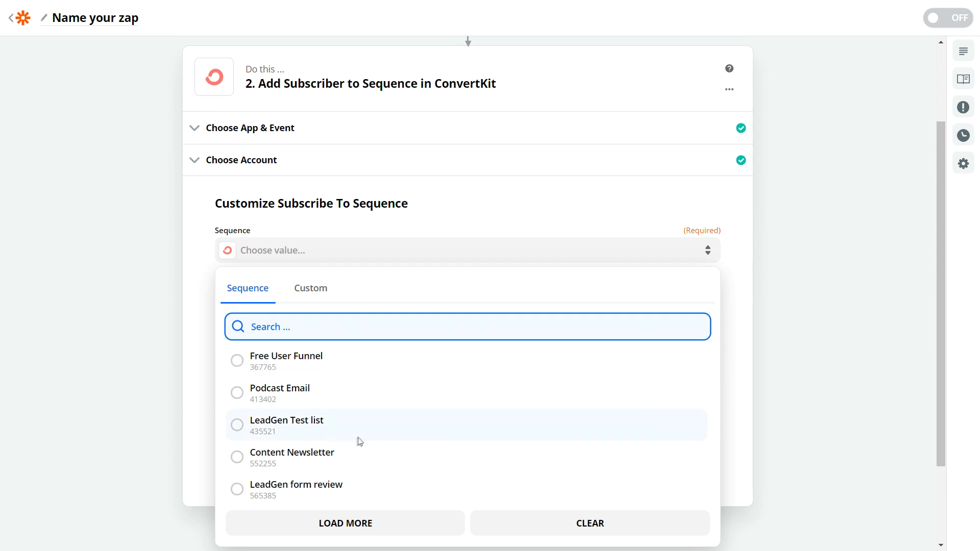
{"action": "left_click", "coordinate": [285, 424]}
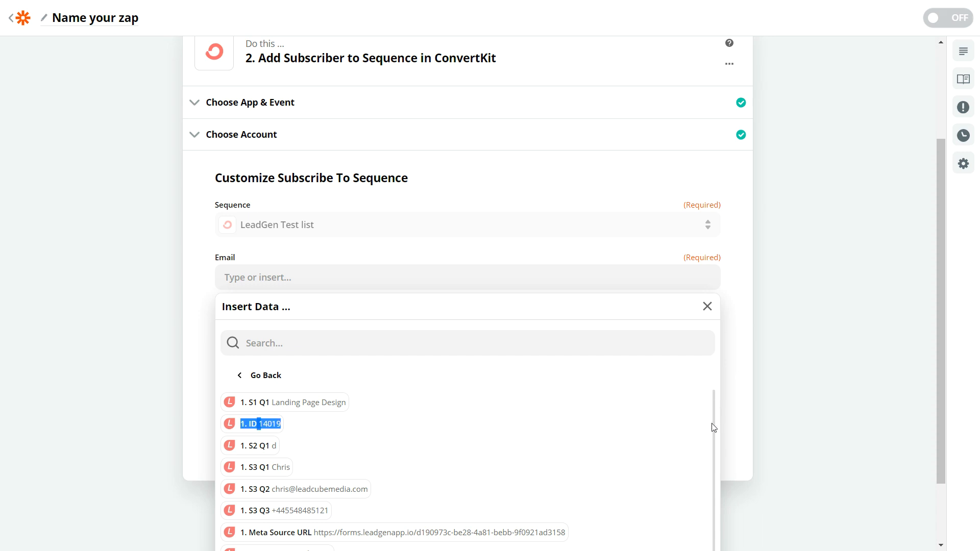
- Map the lead's S3 Q2 into Email and S3 Q1 into First Name
{"action": "left_click", "coordinate": [325, 489]}
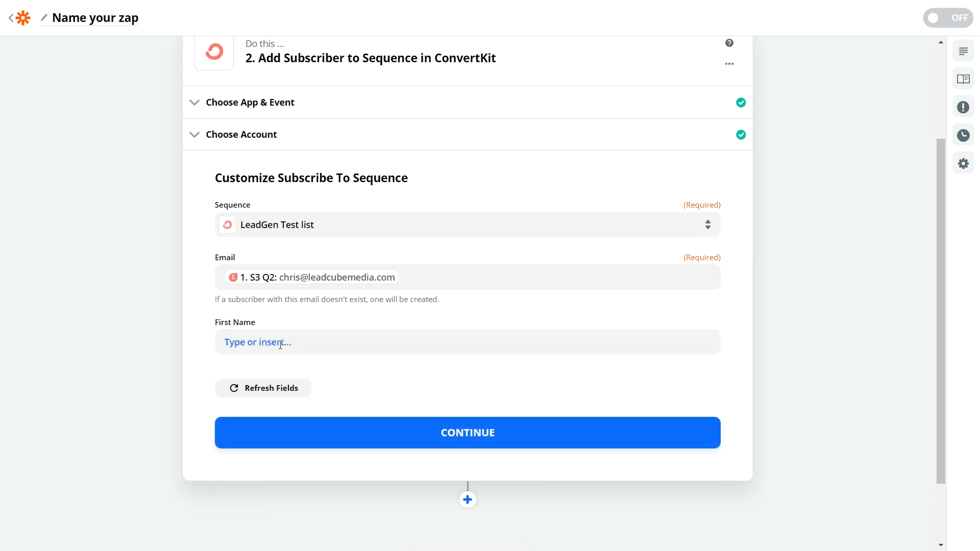
{"action": "left_click", "coordinate": [466, 341]}
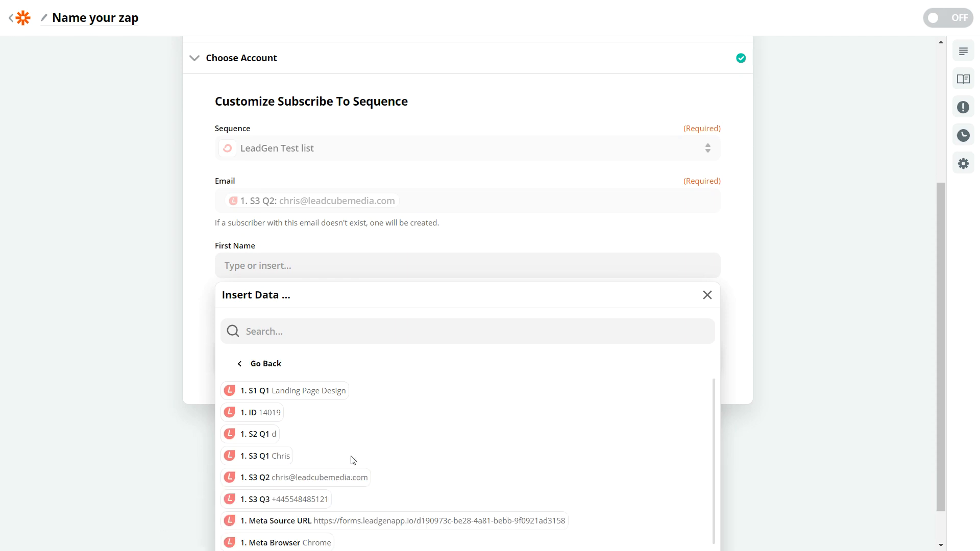
{"action": "mouse_move", "coordinate": [354, 444]}
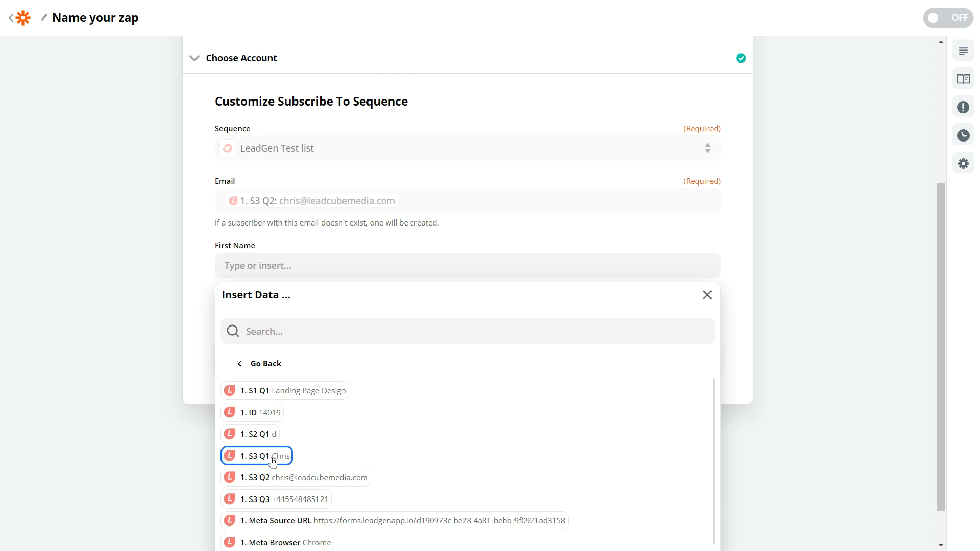
{"action": "left_click", "coordinate": [256, 455]}
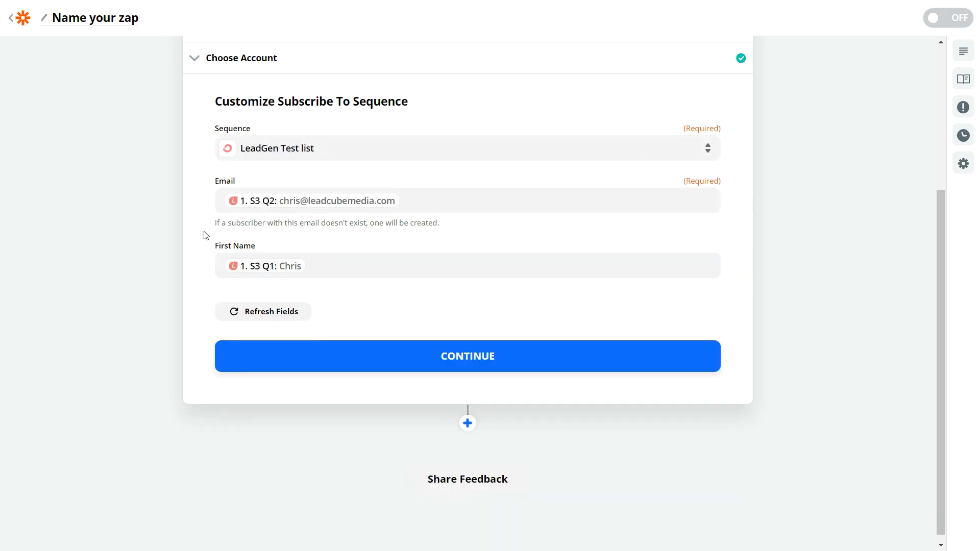
- Send the test subscriber to ConvertKit and turn the zap on
{"action": "left_click", "coordinate": [467, 355]}
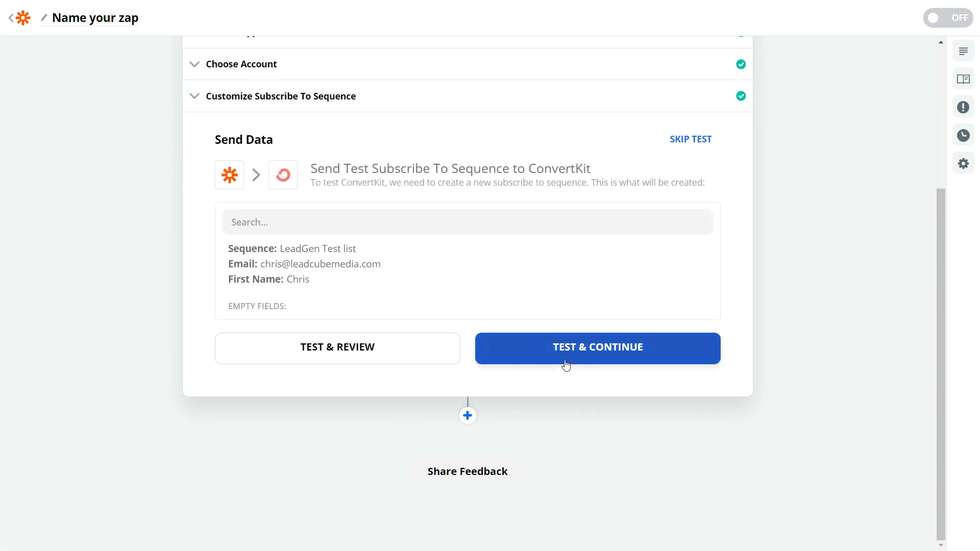
{"action": "left_click", "coordinate": [596, 347]}
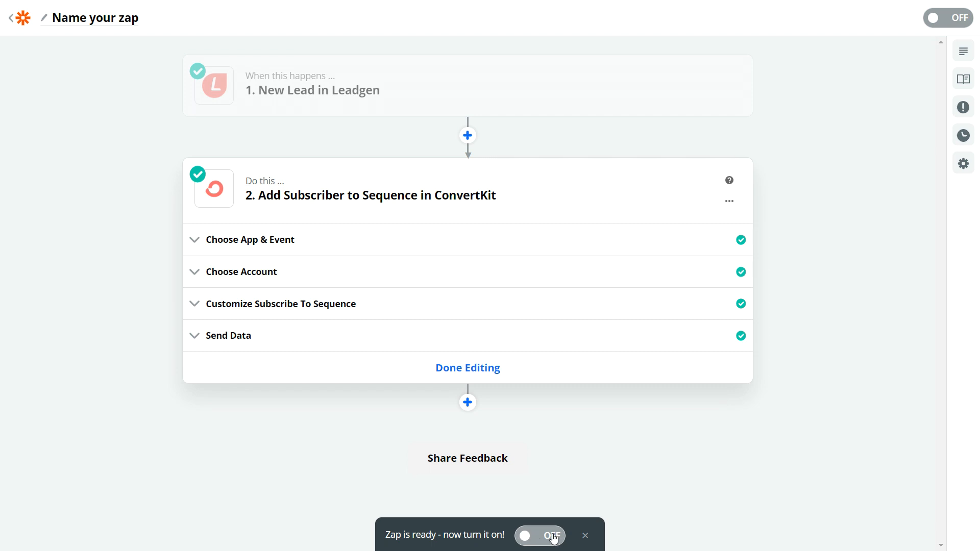
{"action": "left_click", "coordinate": [539, 536]}
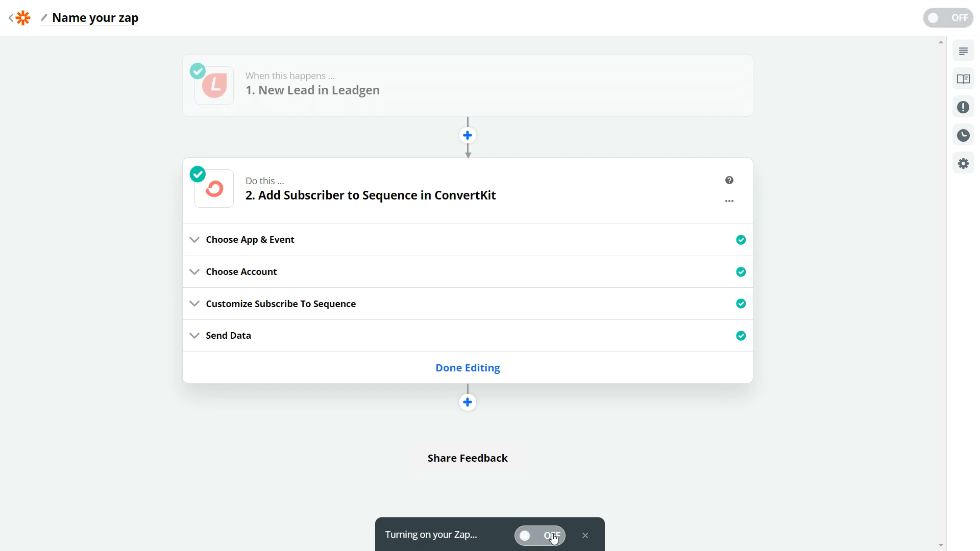
{"action": "left_click", "coordinate": [539, 536]}
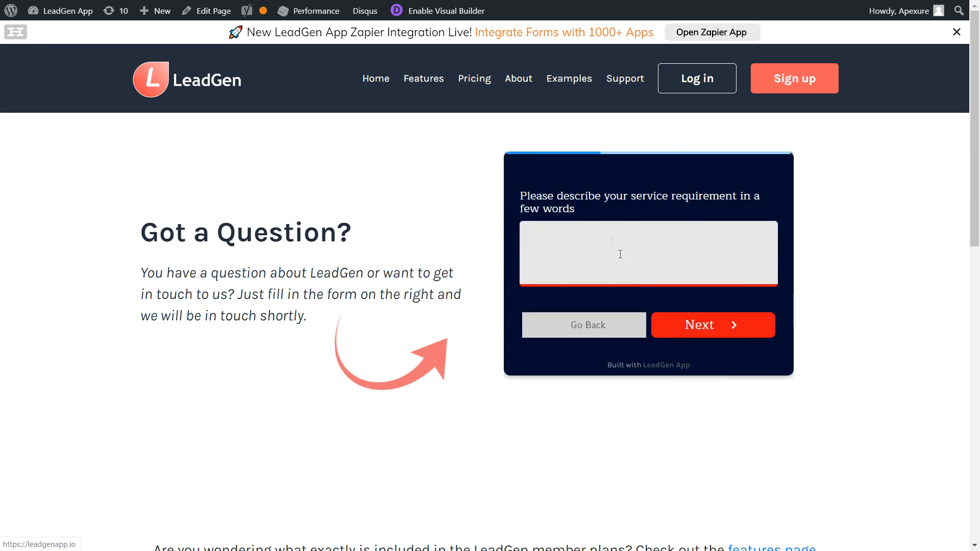
- Submit a test enquiry with requirement 'wegwegwer' and name John through the website form
{"action": "type", "text": "wegwegwer"}
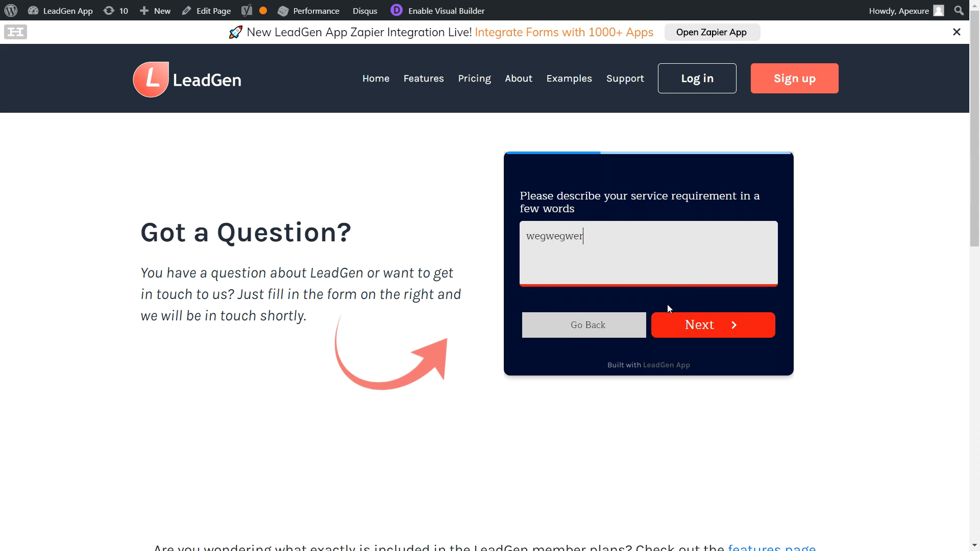
{"action": "left_click", "coordinate": [712, 325]}
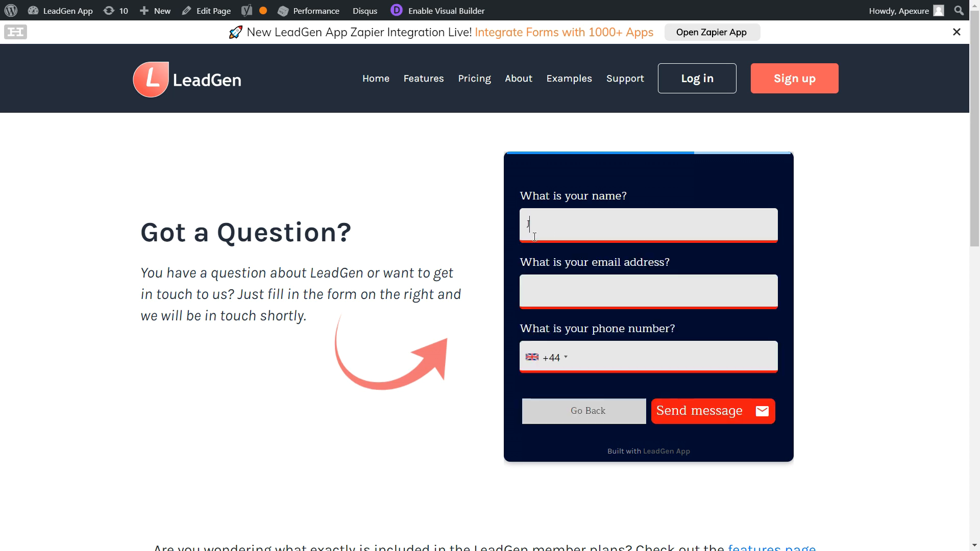
{"action": "type", "text": "John Smith"}
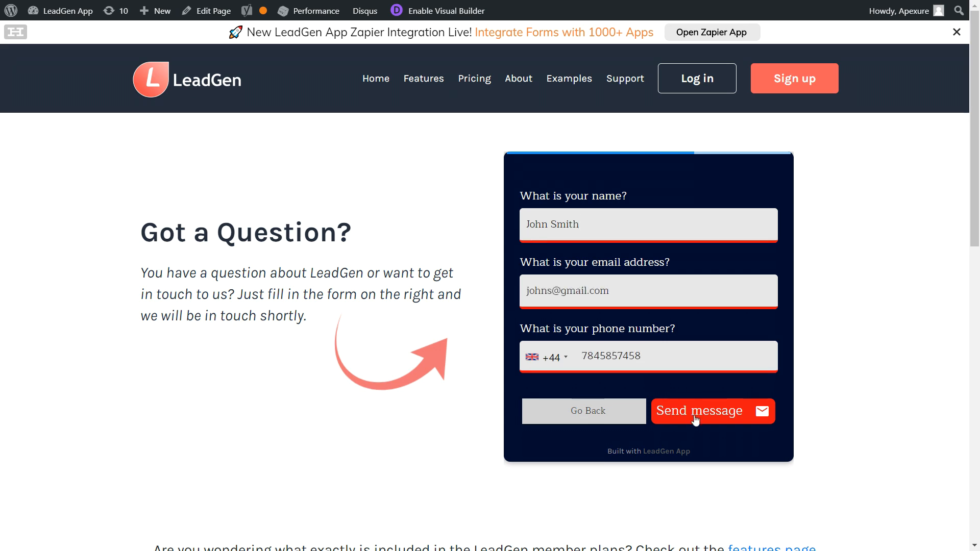
{"action": "left_click", "coordinate": [712, 411]}
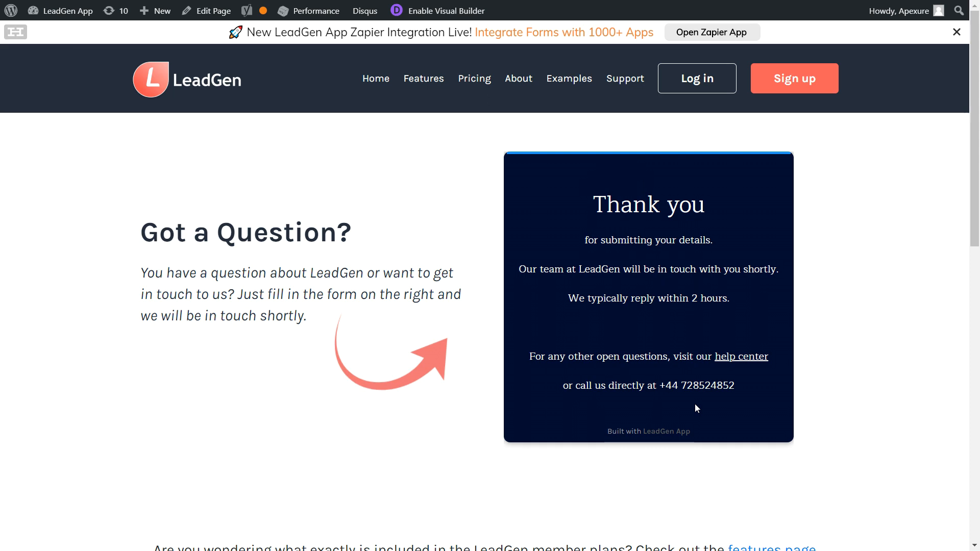
{"action": "mouse_move", "coordinate": [908, 144]}
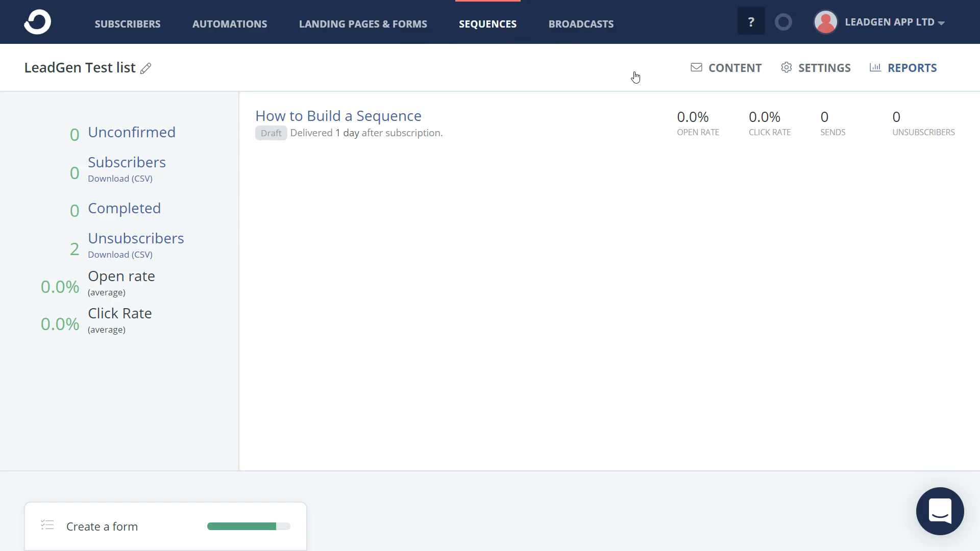
{"action": "mouse_move", "coordinate": [39, 74]}
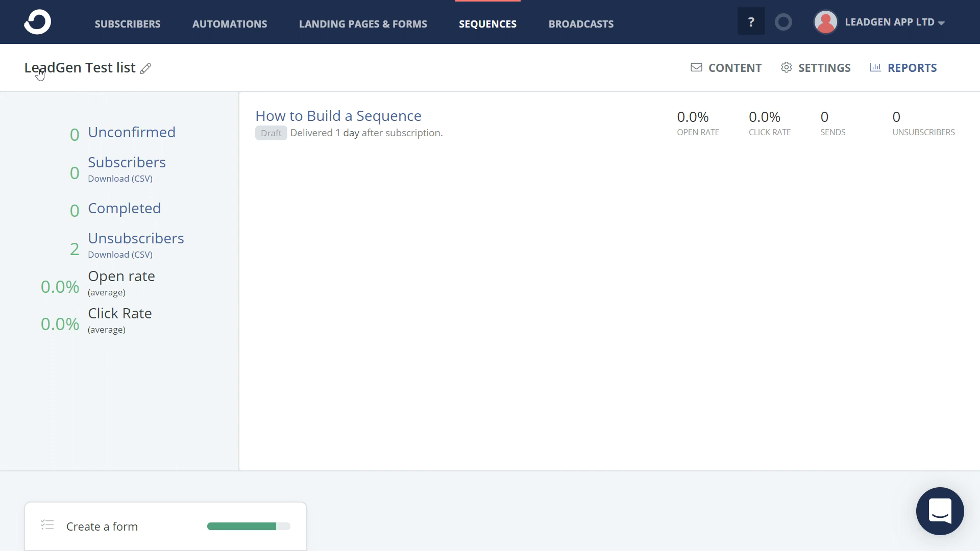
{"action": "mouse_move", "coordinate": [220, 81]}
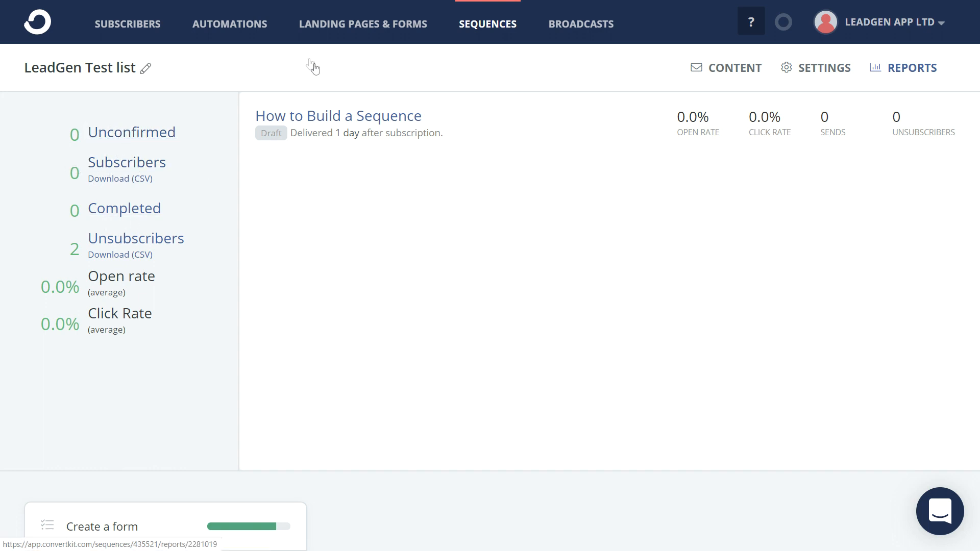
{"action": "mouse_move", "coordinate": [336, 71]}
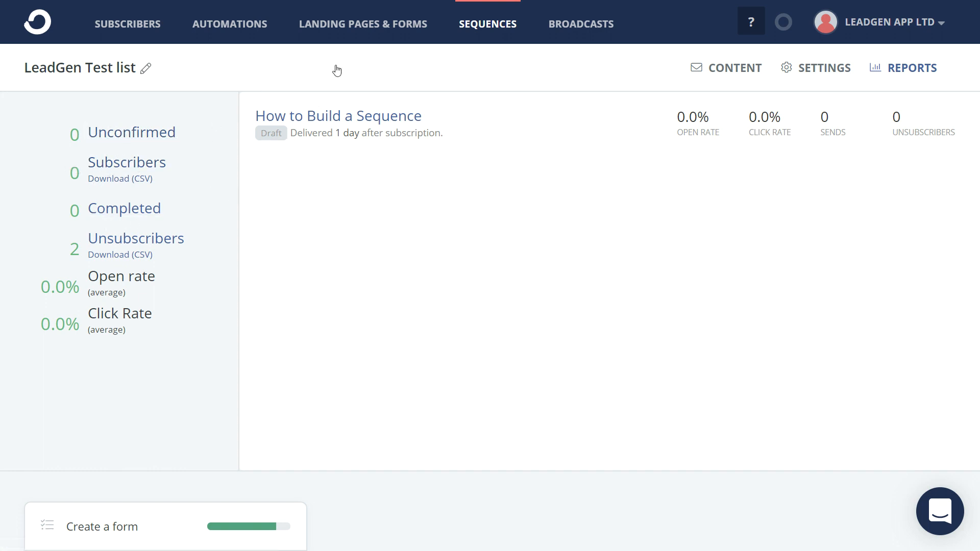
{"action": "mouse_move", "coordinate": [555, 56]}
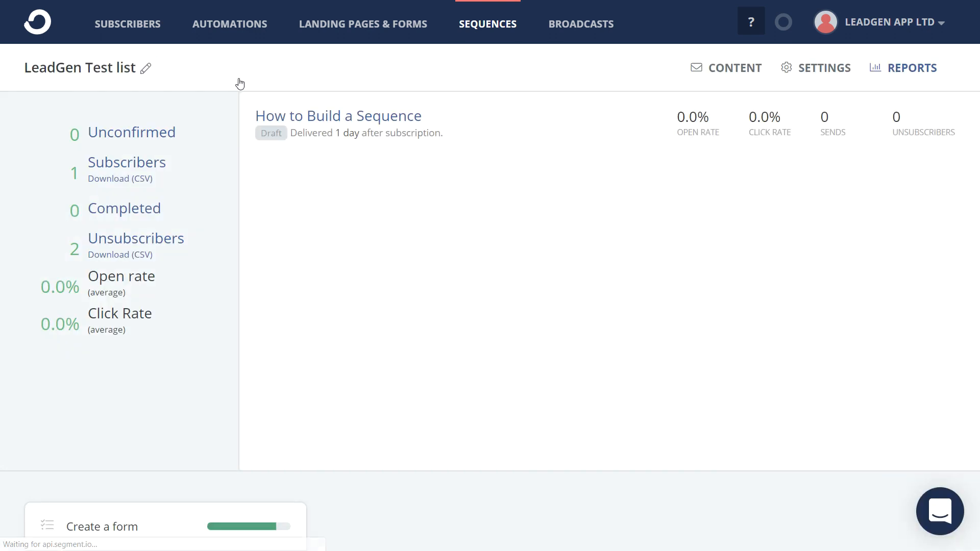
{"action": "mouse_move", "coordinate": [127, 163]}
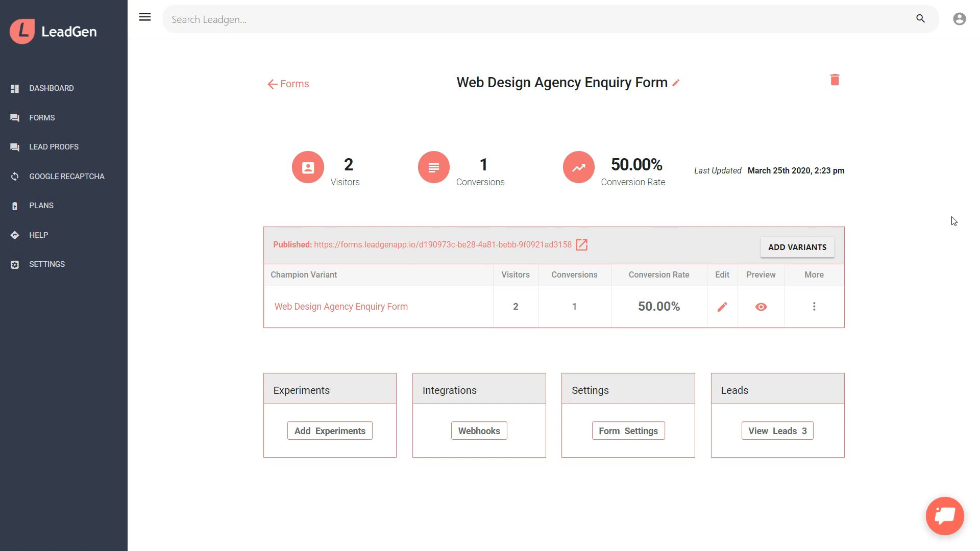
{"action": "mouse_move", "coordinate": [810, 305]}
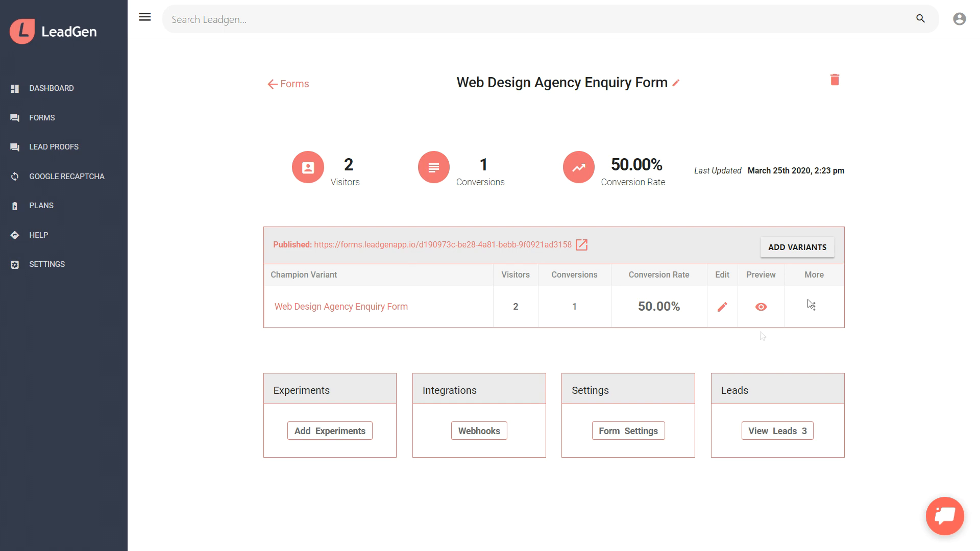
- Go to the Web Design Agency Enquiry Form's settings page
{"action": "left_click", "coordinate": [628, 430]}
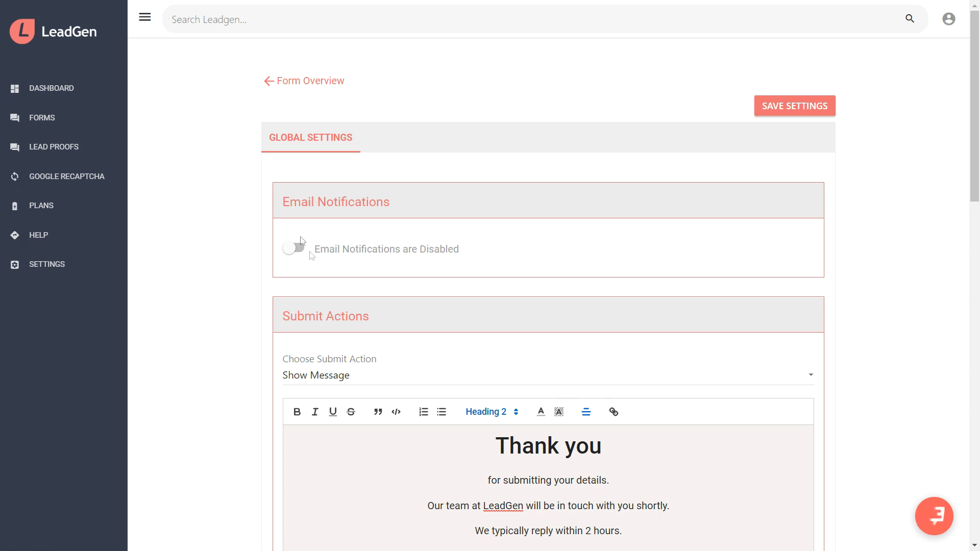
- Enable email notifications with subject Lead generated from Agency Enquiry Form and a suggested recipient
{"action": "left_click", "coordinate": [293, 248]}
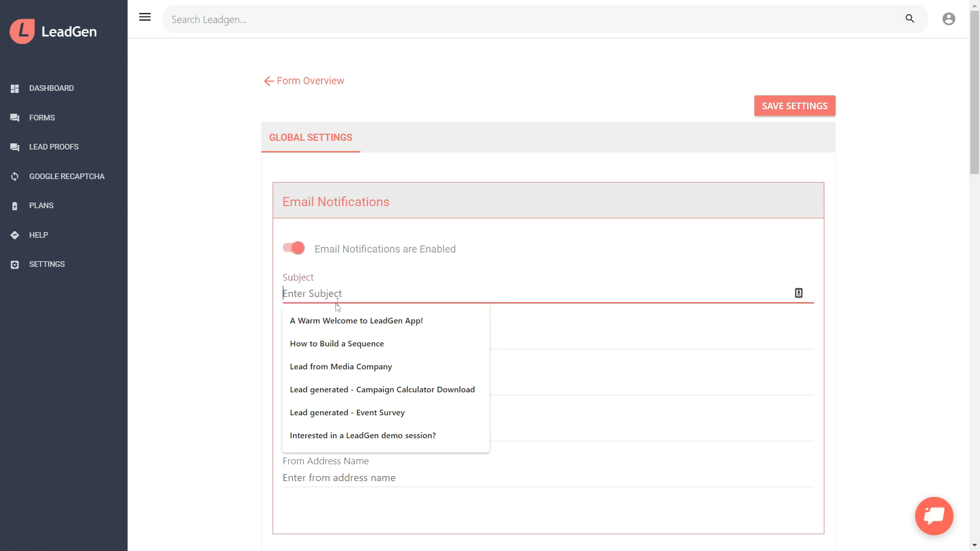
{"action": "type", "text": "Lead generated from"}
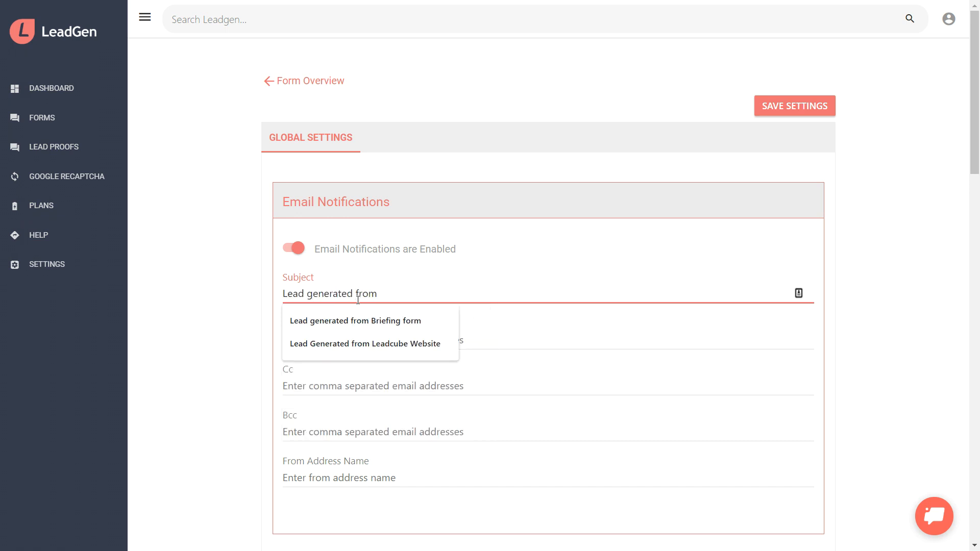
{"action": "type", "text": "Agency Enquiry Form"}
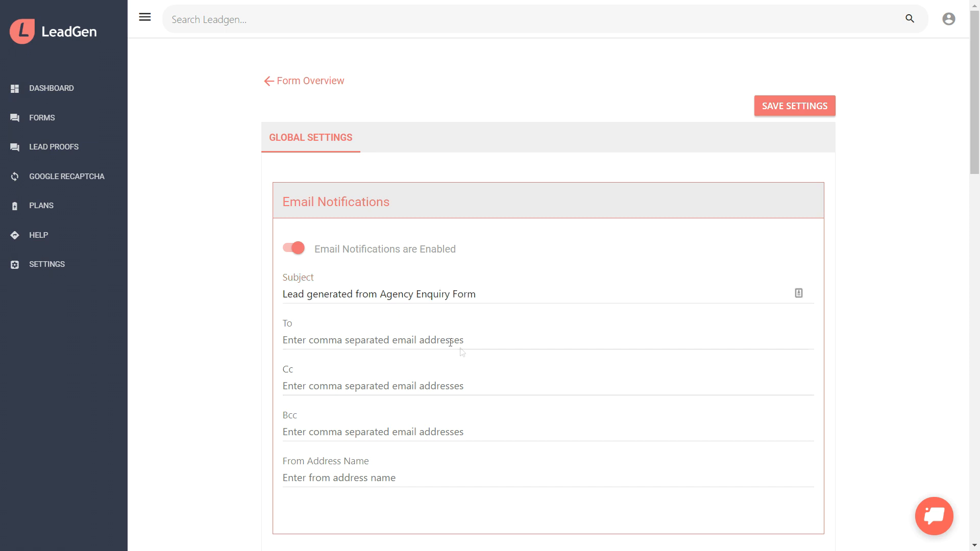
{"action": "type", "text": "ch"}
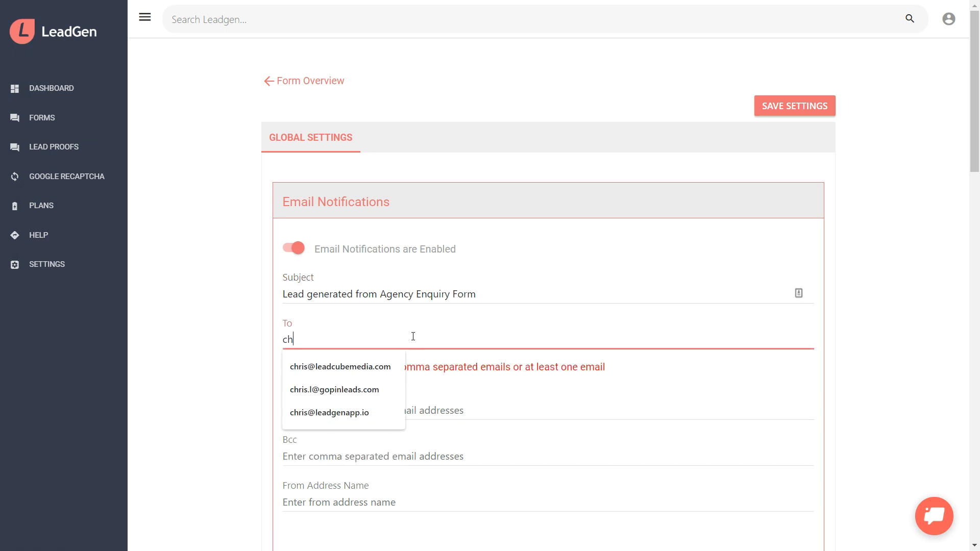
{"action": "left_click", "coordinate": [330, 413]}
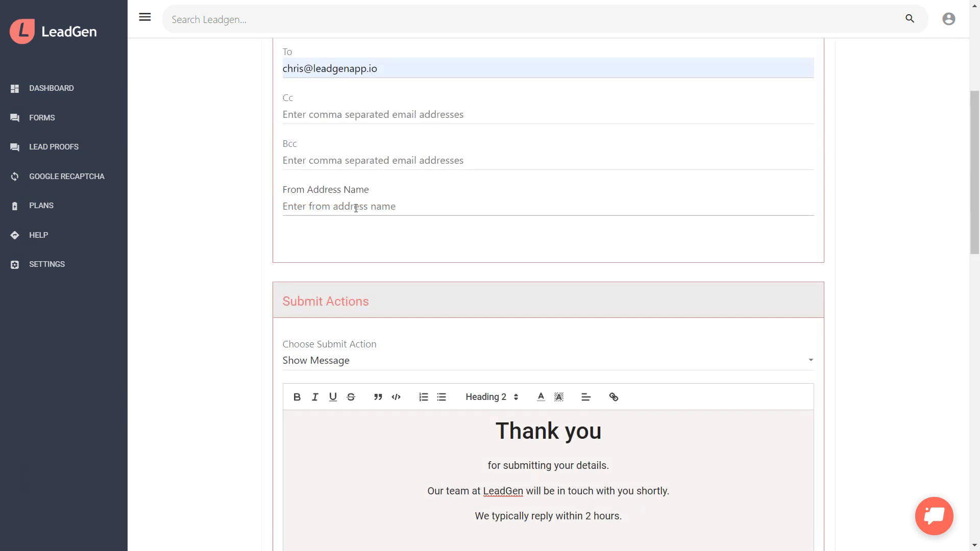
- Set the sender name to LeadGen and save the notification settings
{"action": "type", "text": "LeadG"}
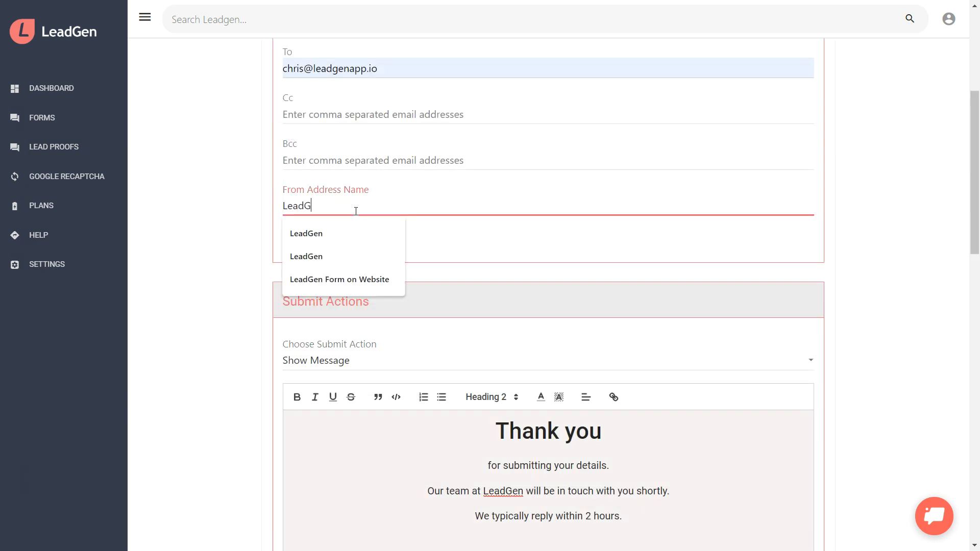
{"action": "left_click", "coordinate": [306, 233]}
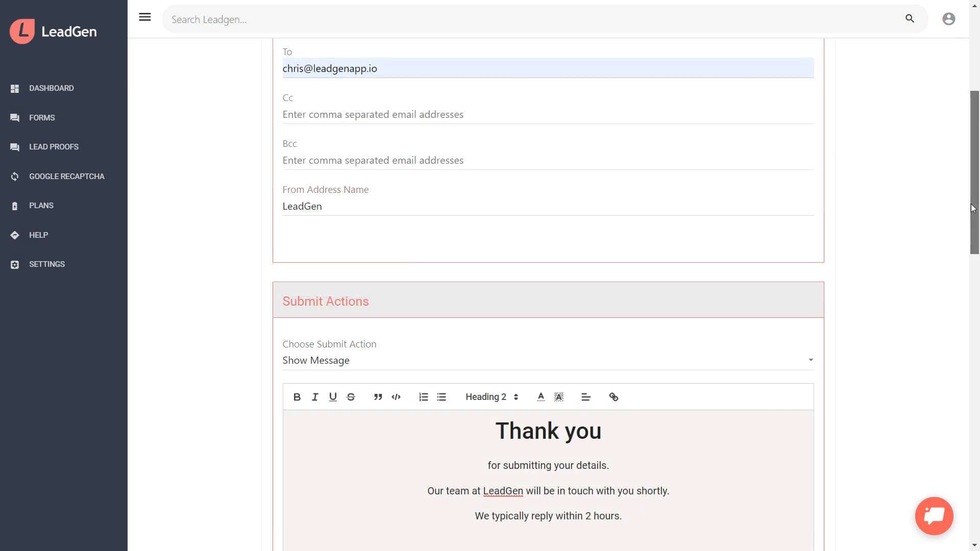
{"action": "left_click", "coordinate": [794, 105]}
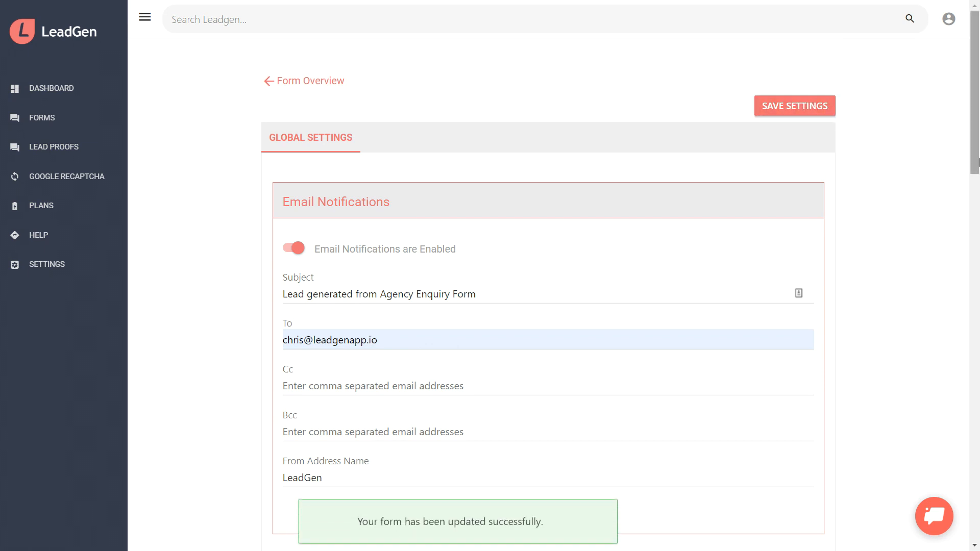
{"action": "scroll", "scroll_direction": "down", "scroll_amount": 3}
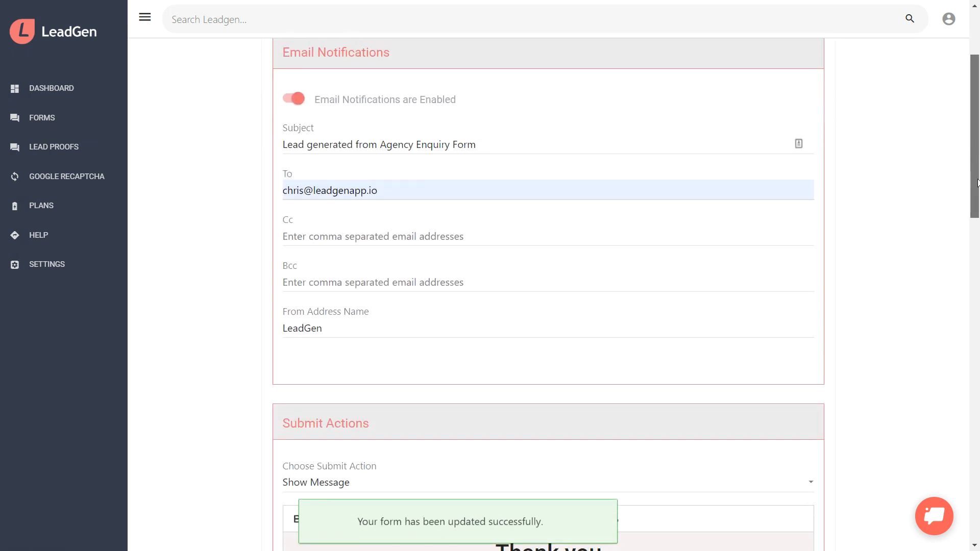